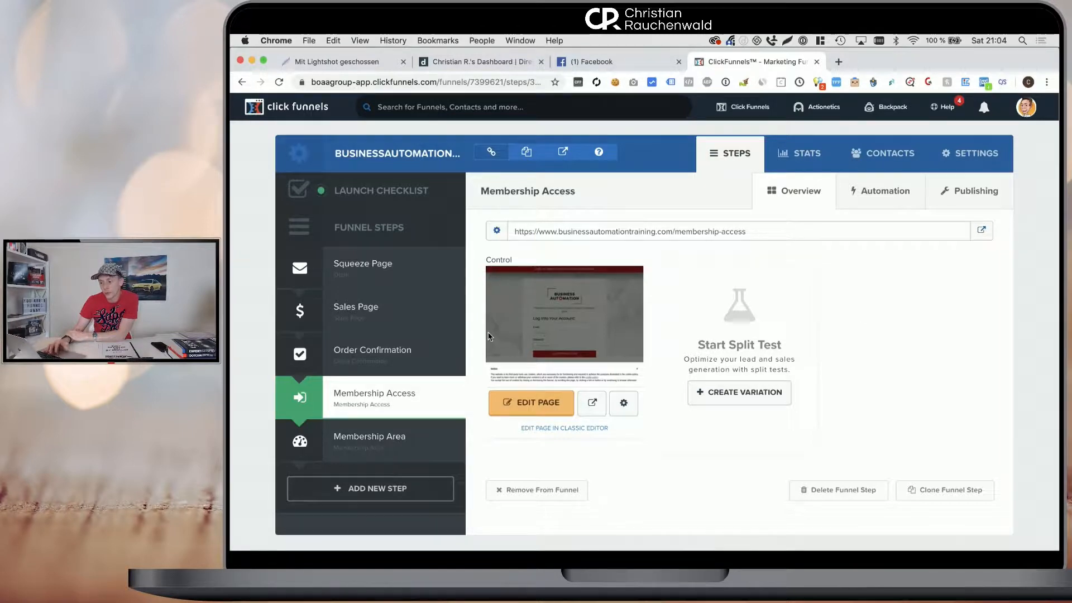
mouse_move(370, 405)
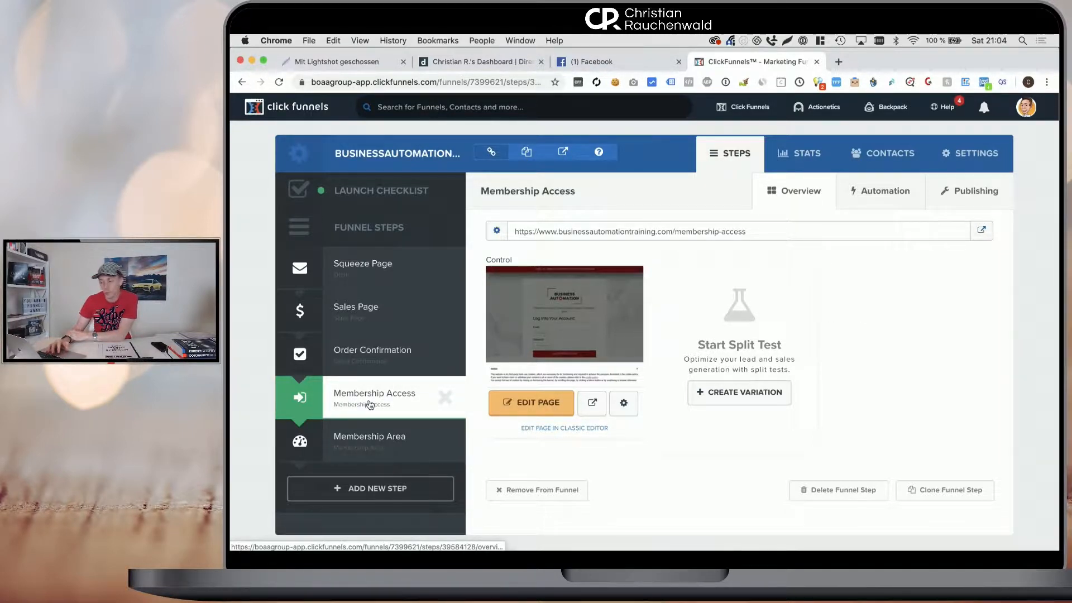
mouse_move(369, 441)
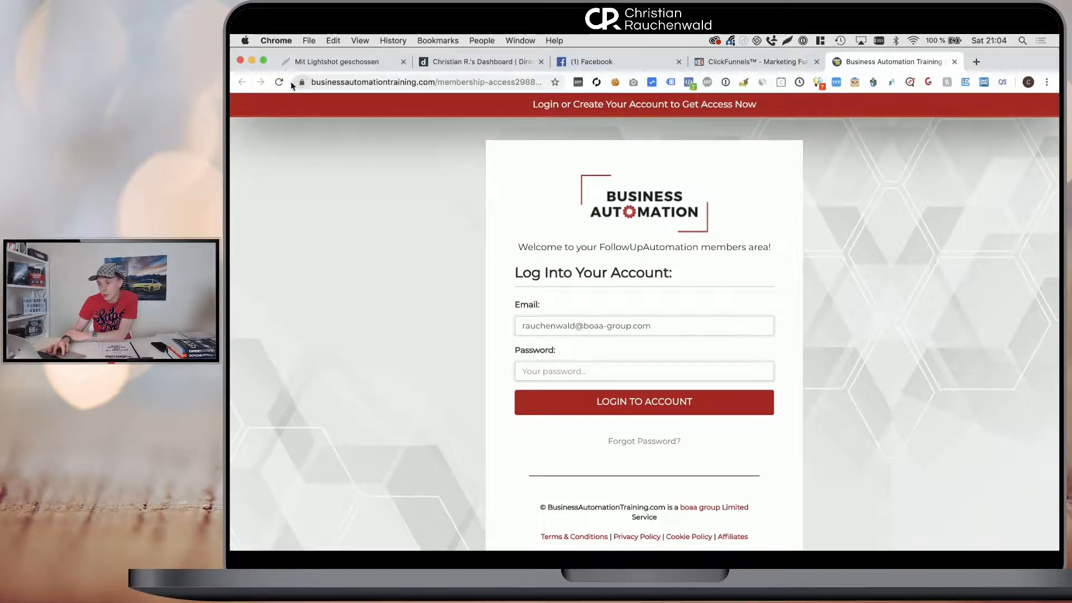
Reload the Membership Access preview tab to show the members-area login form.
left_click(278, 82)
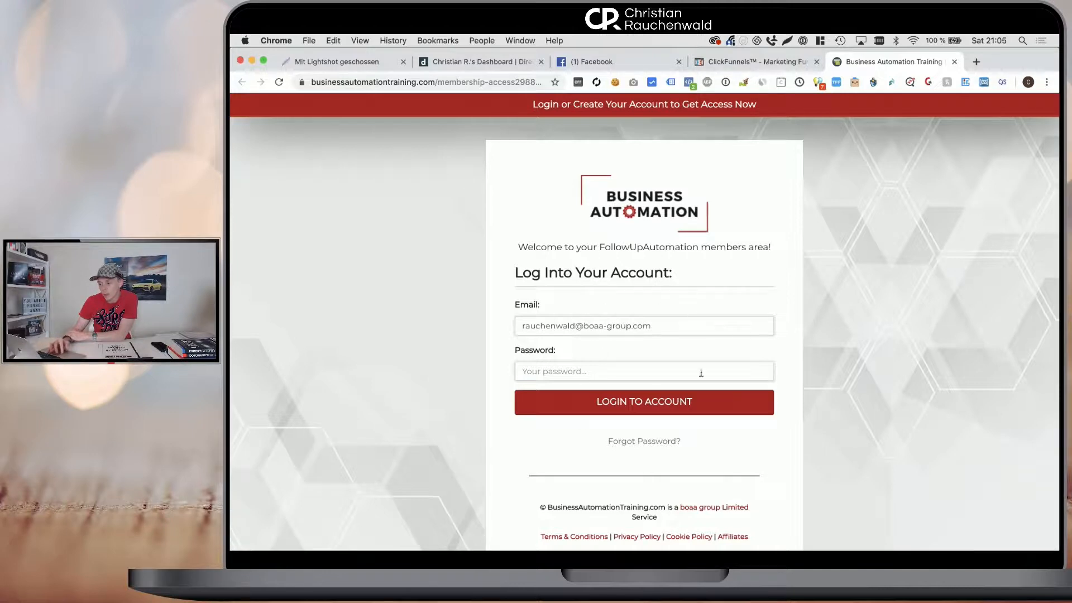
mouse_move(698, 219)
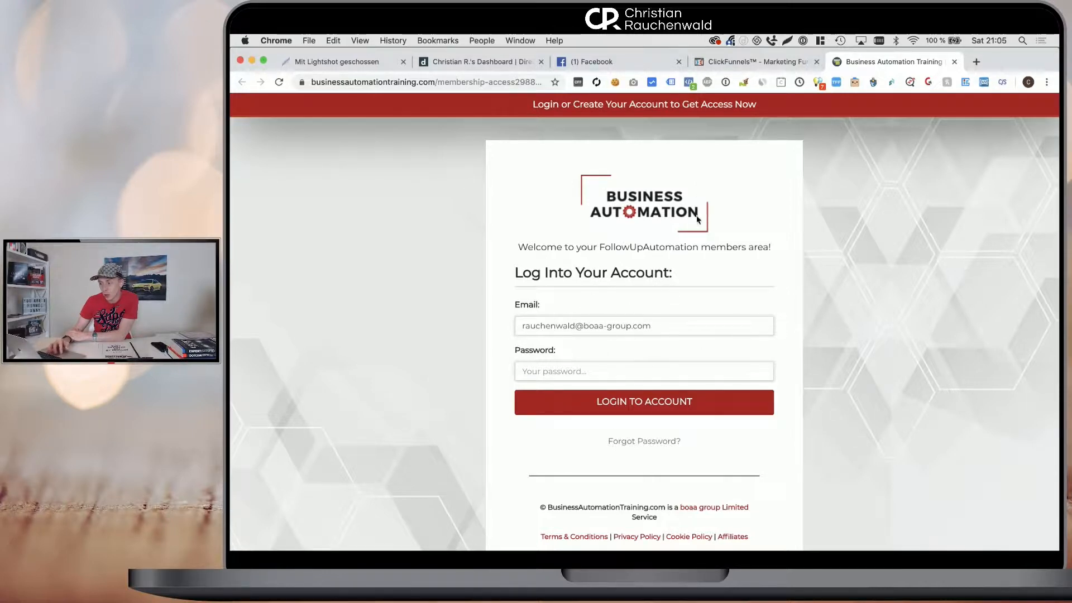
mouse_move(642, 360)
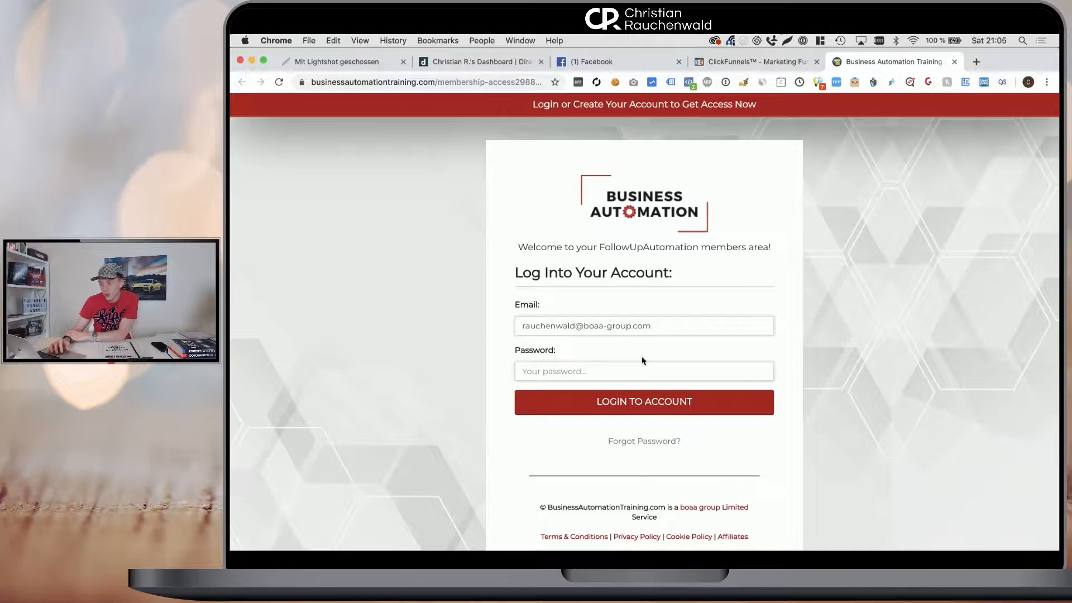
mouse_move(771, 61)
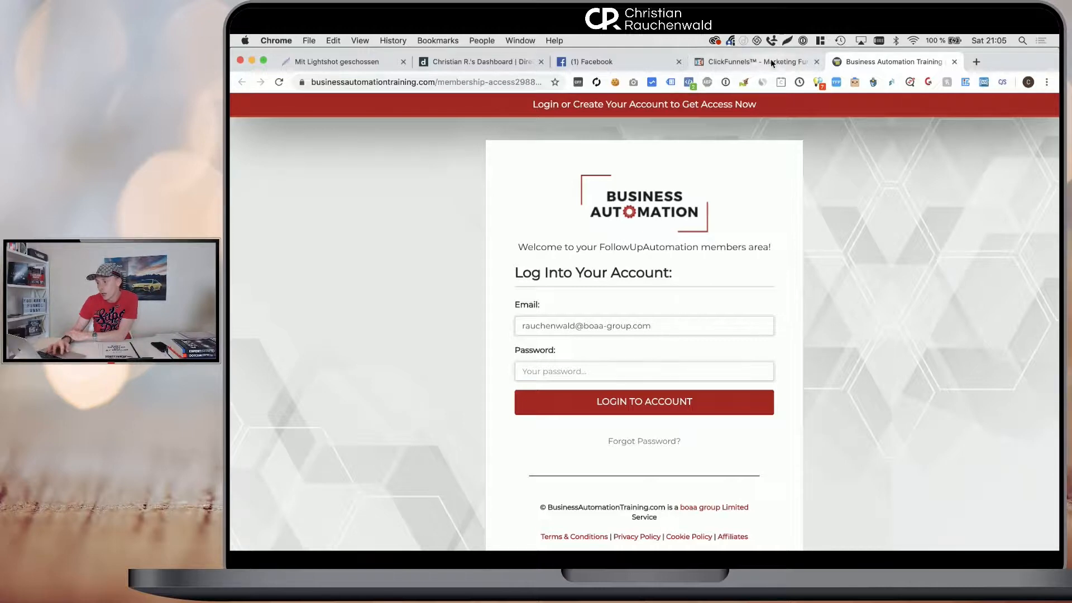
Return to the funnel editor, open the Membership Area step and select its Secret Sign Up URL.
left_click(752, 62)
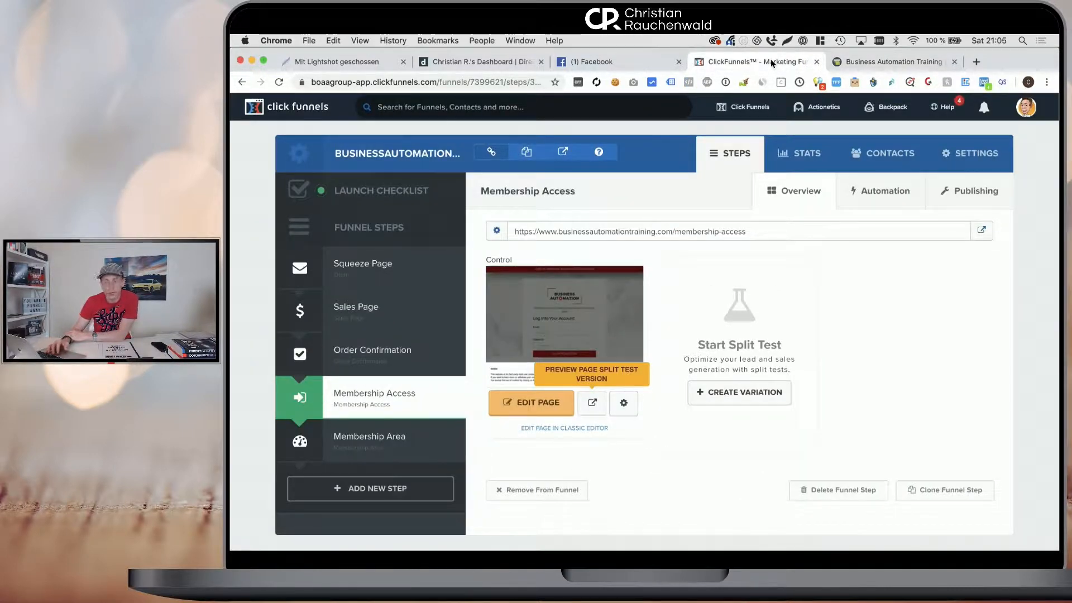
mouse_move(737, 257)
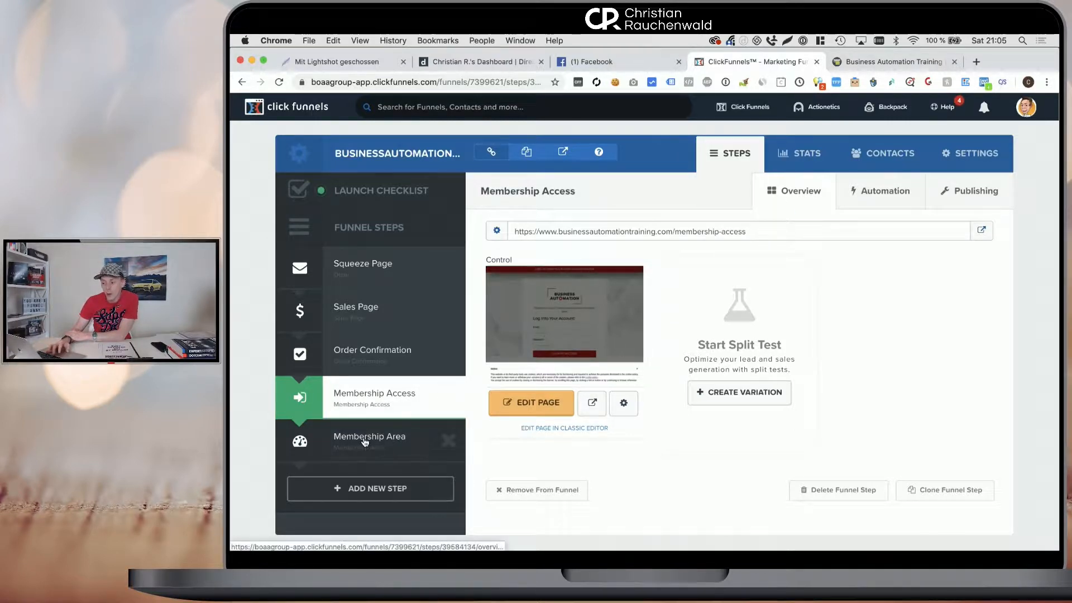
left_click(369, 436)
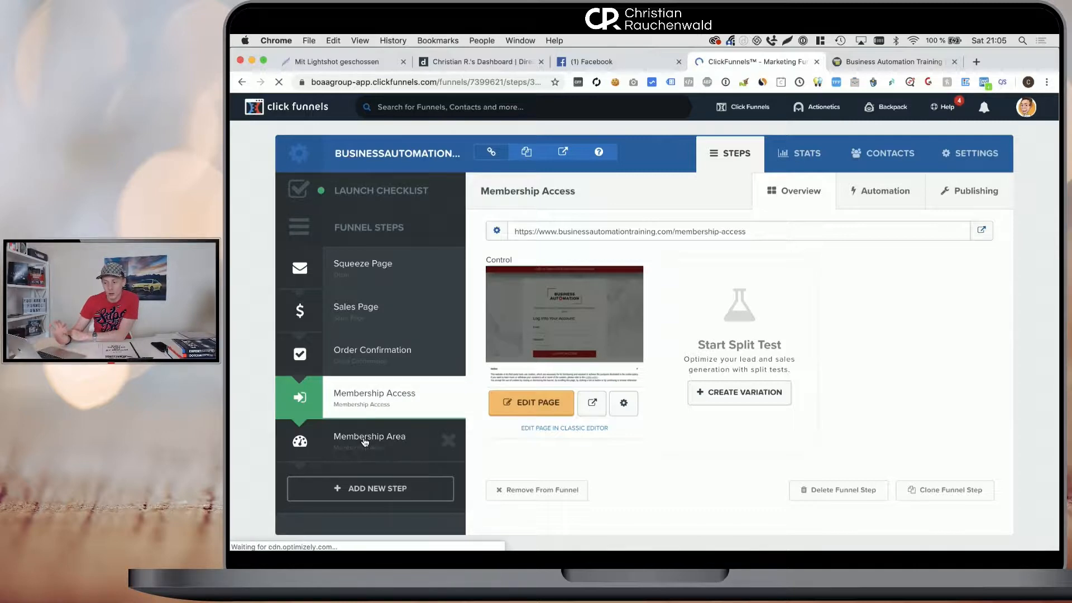
left_click(369, 441)
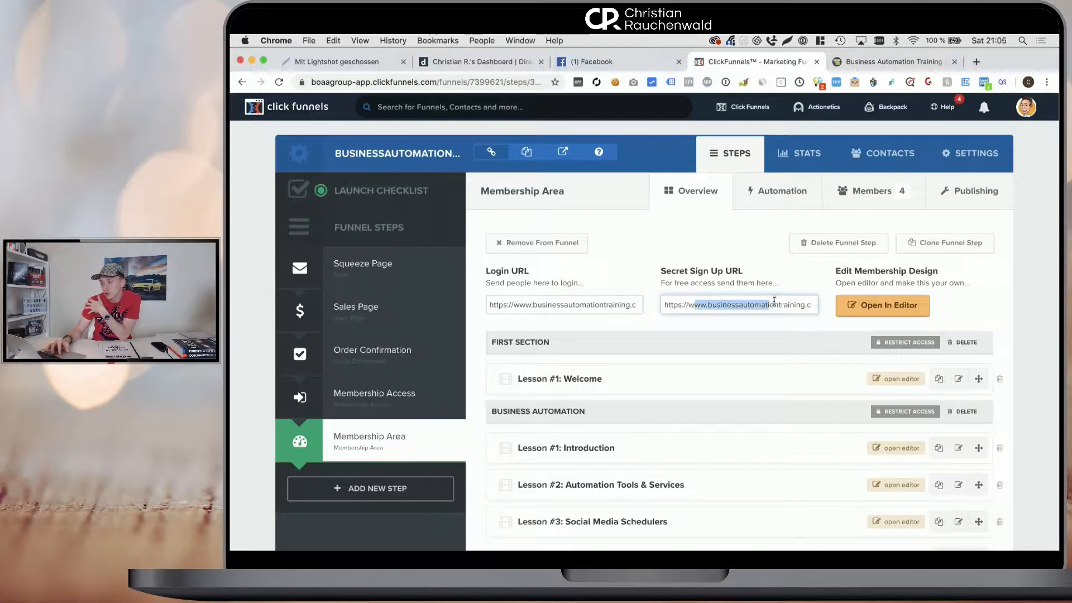
triple_click(738, 305)
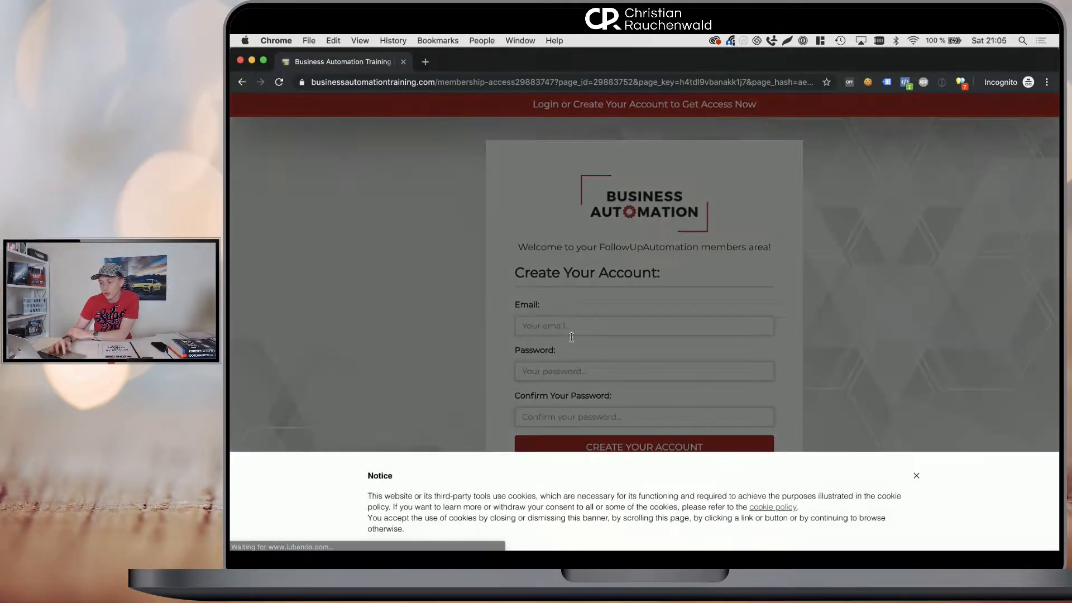
Dismiss the cookie notice on the secret sign-up page, then return to the main browser window.
left_click(917, 475)
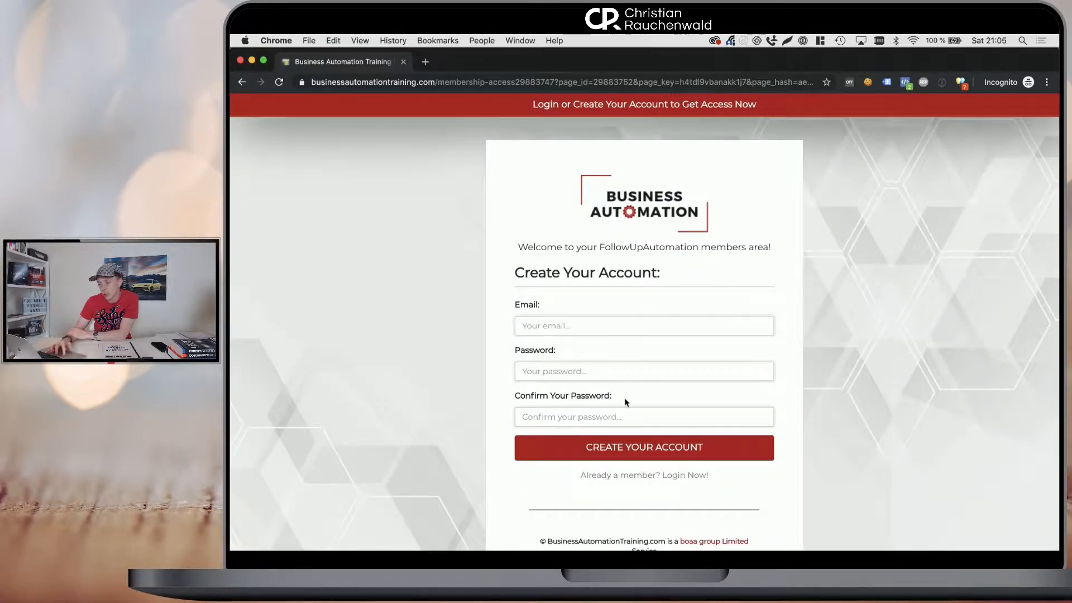
left_click(752, 61)
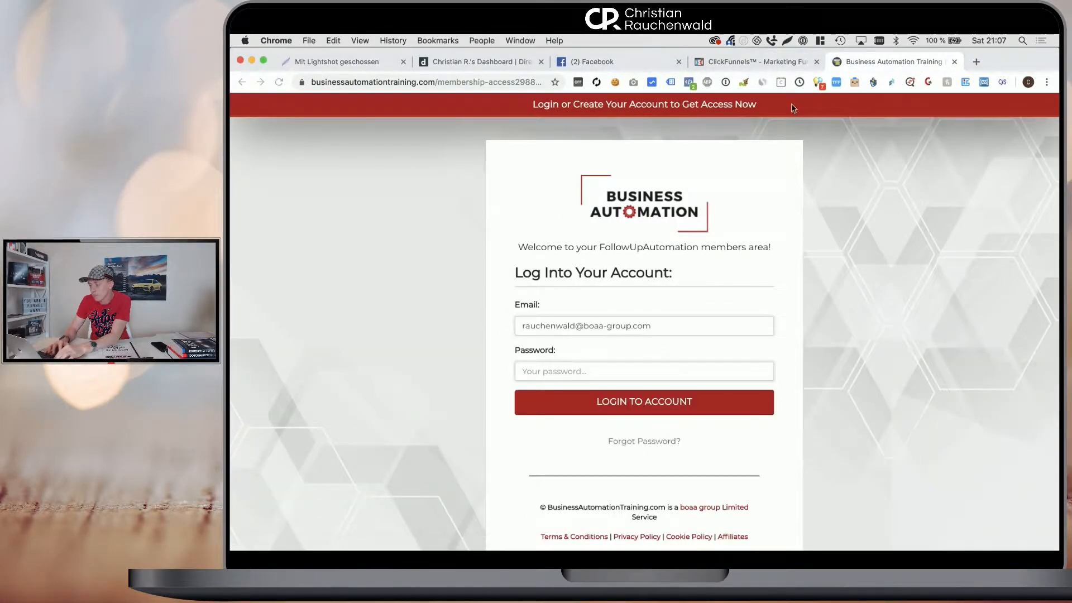
Autofill the saved credentials, log into the members area, and scroll the course page.
left_click(643, 371)
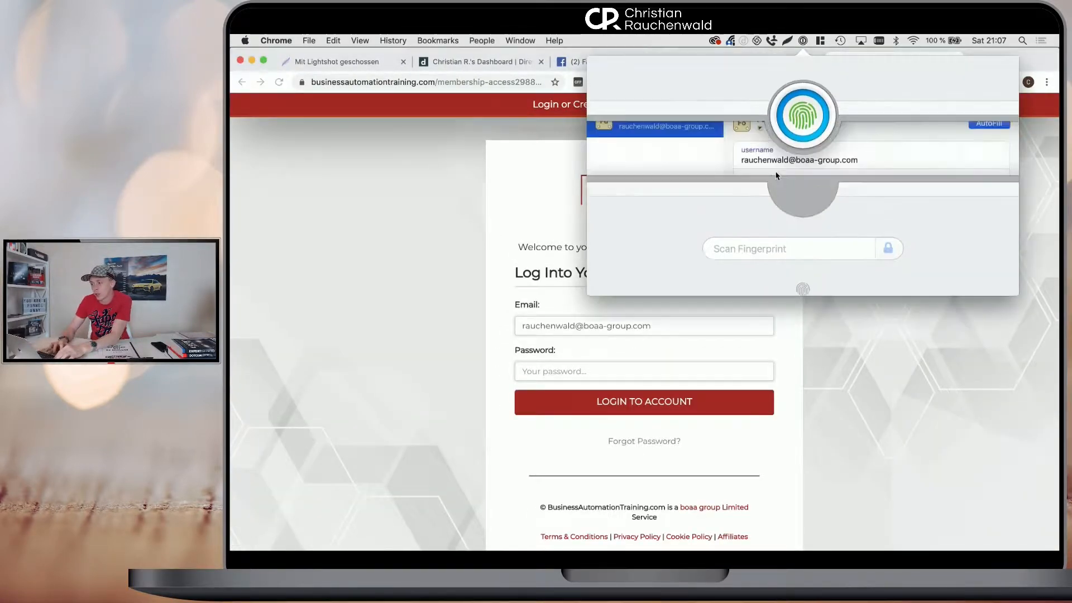
left_click(642, 401)
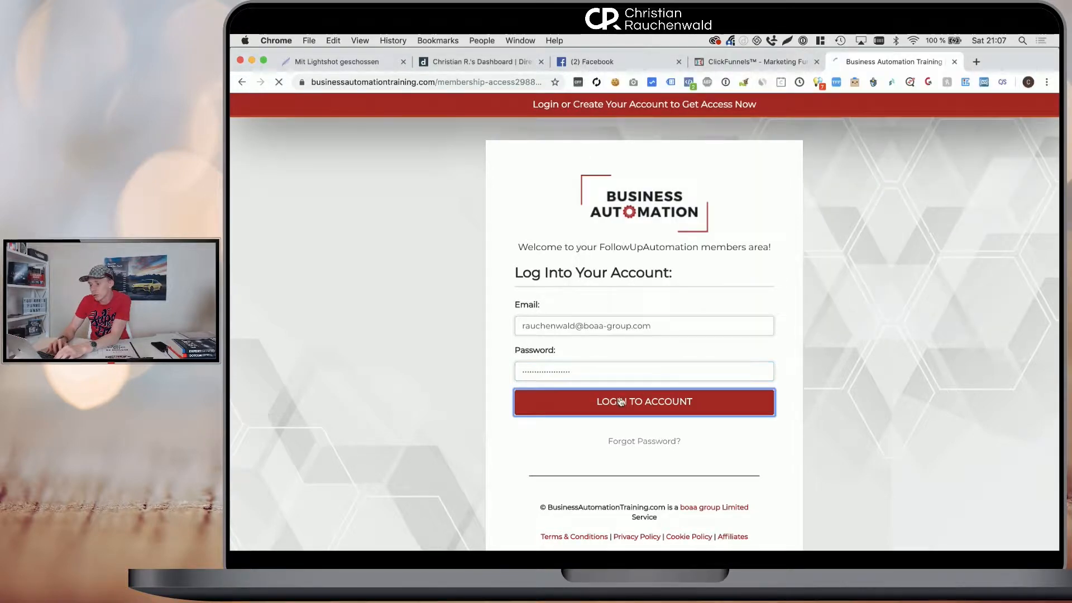
left_click(643, 401)
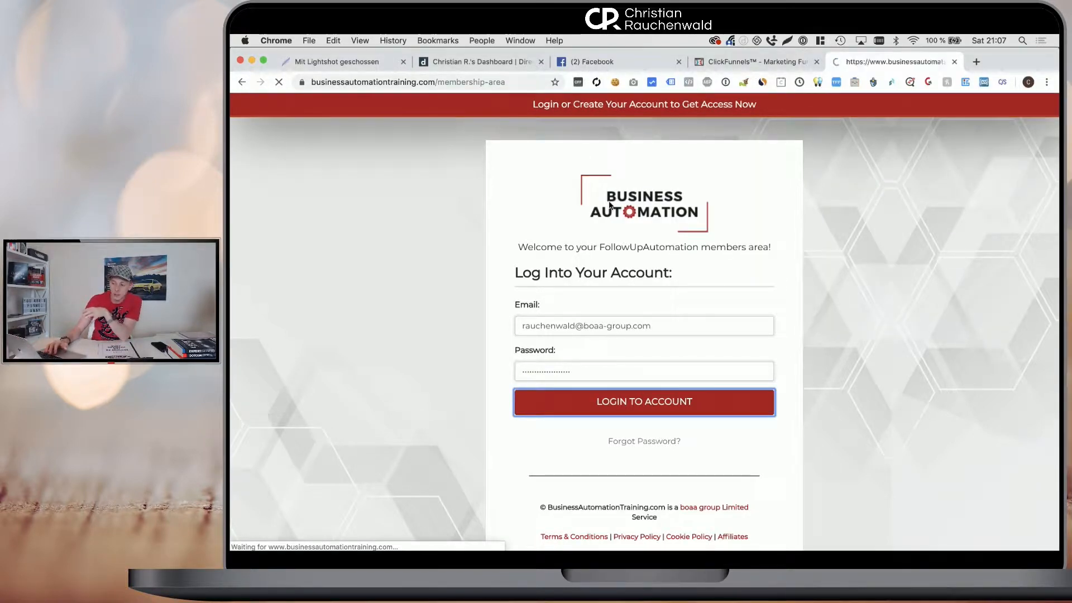
left_click(643, 401)
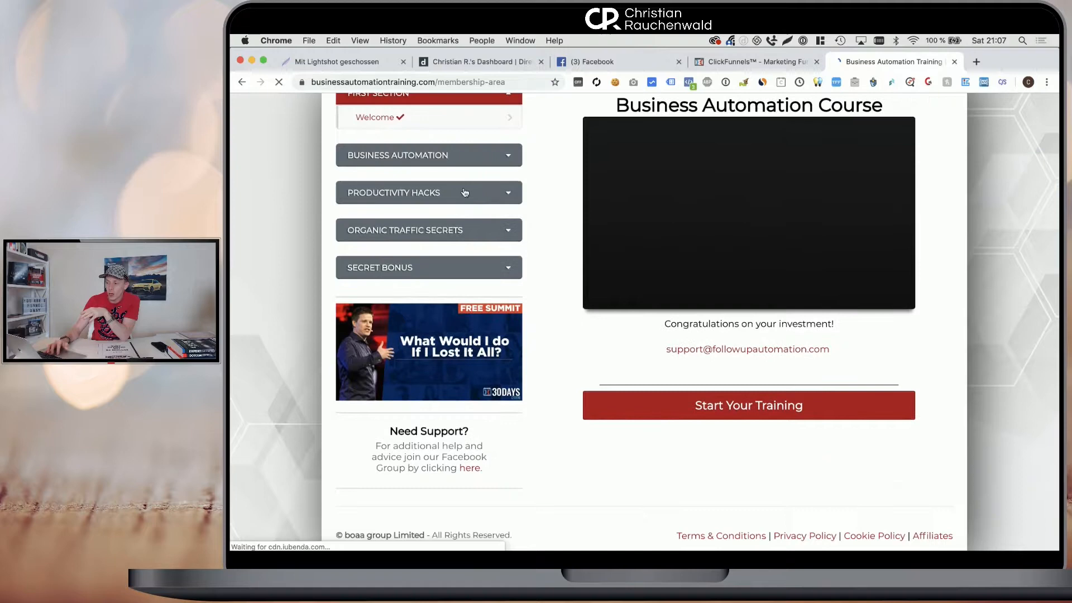
mouse_move(734, 196)
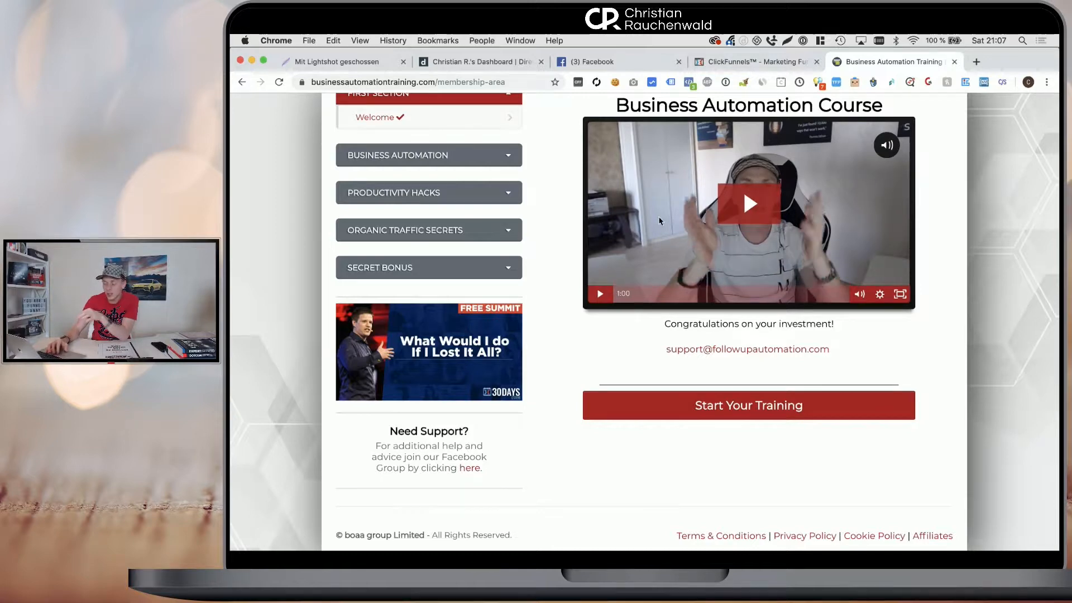
scroll("up", 3)
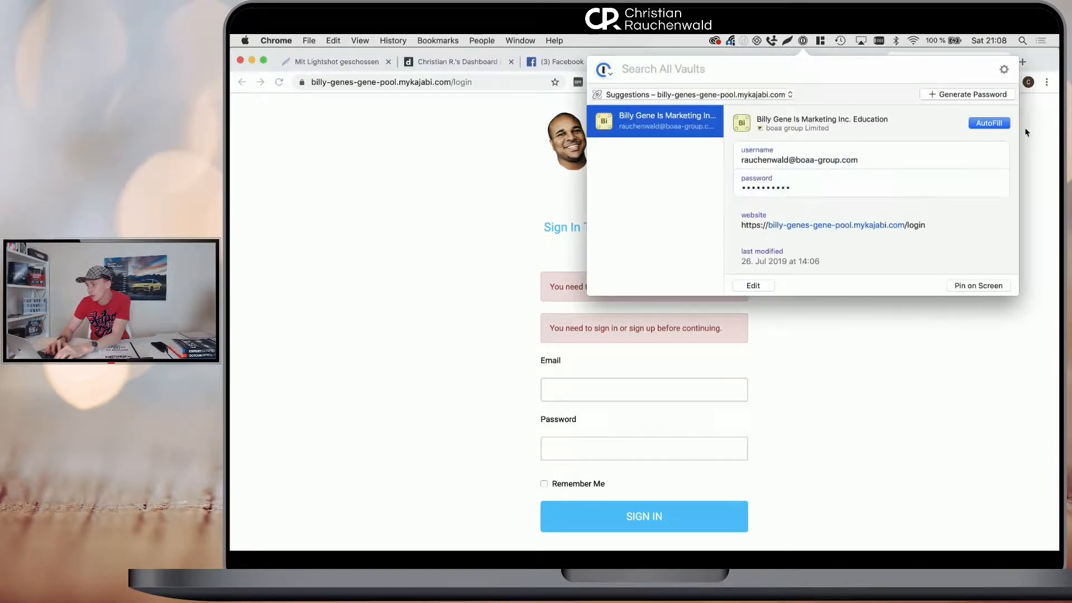
Autofill the Kajabi login, sign into the course site, and browse the LIBRARY.
left_click(989, 123)
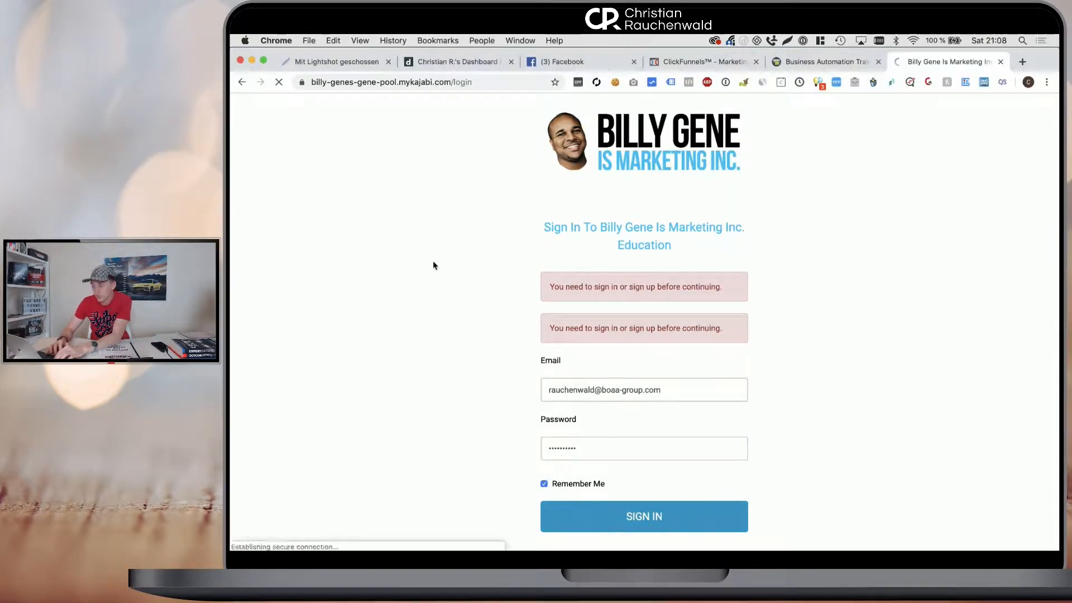
left_click(643, 516)
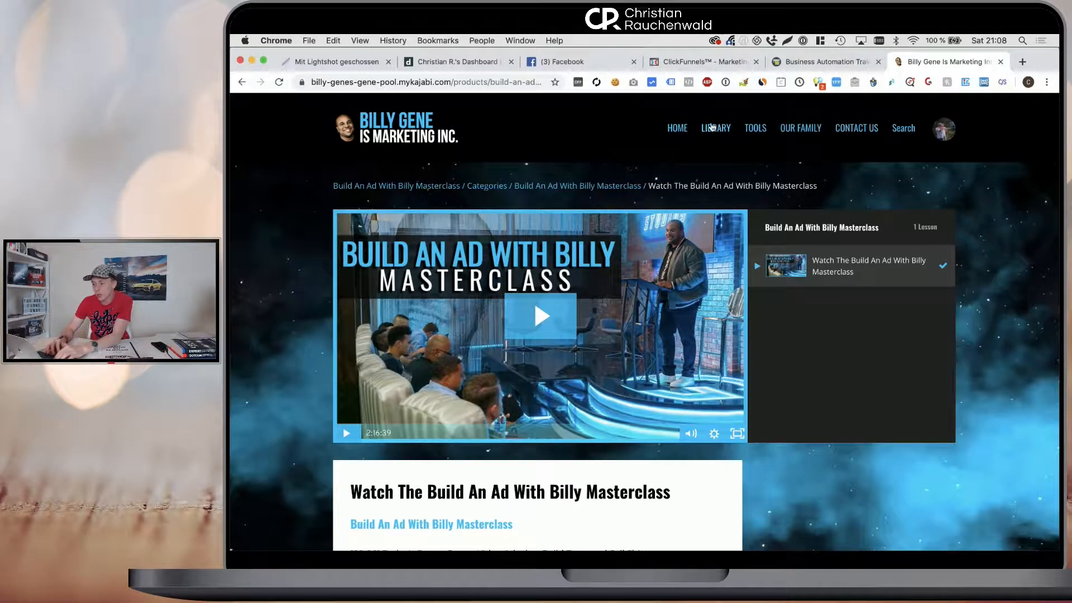
left_click(715, 127)
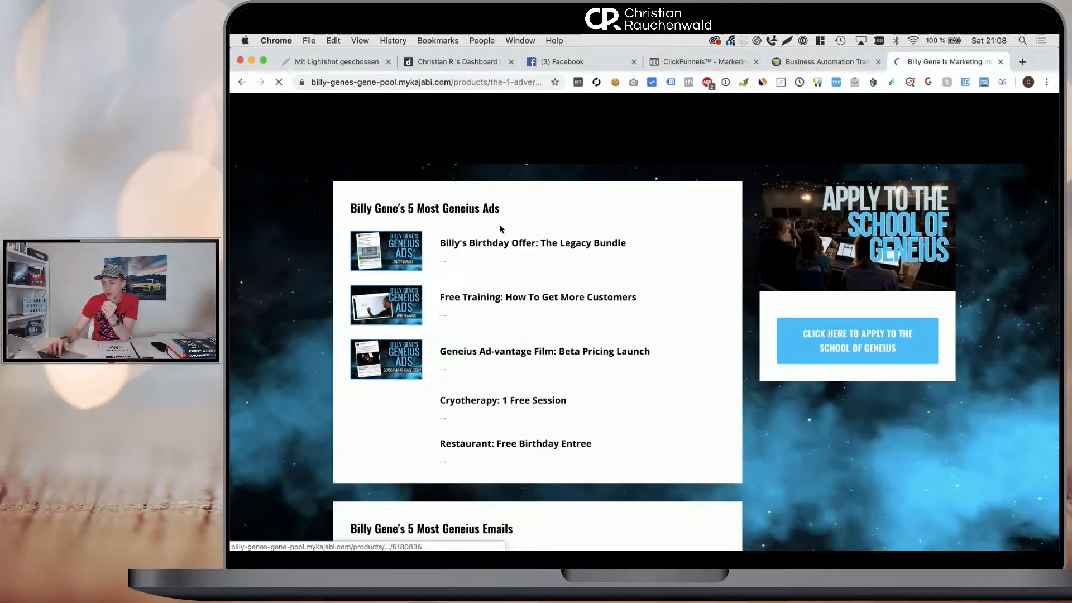
Scroll the product page and open the Before The Launch Checklist lesson.
scroll("down", 3)
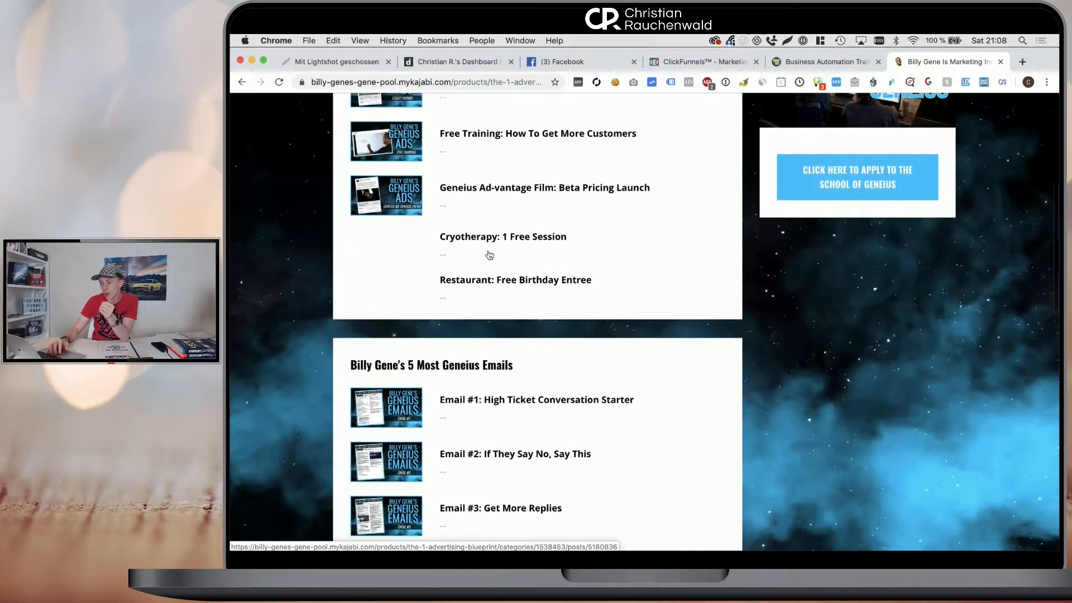
scroll("down", 3)
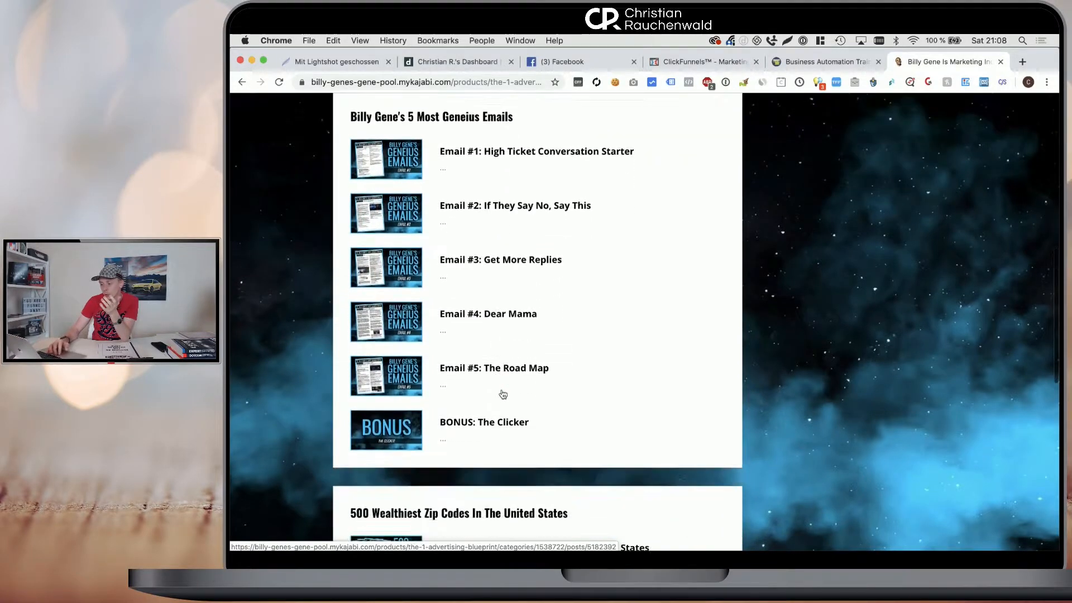
scroll("down", 3)
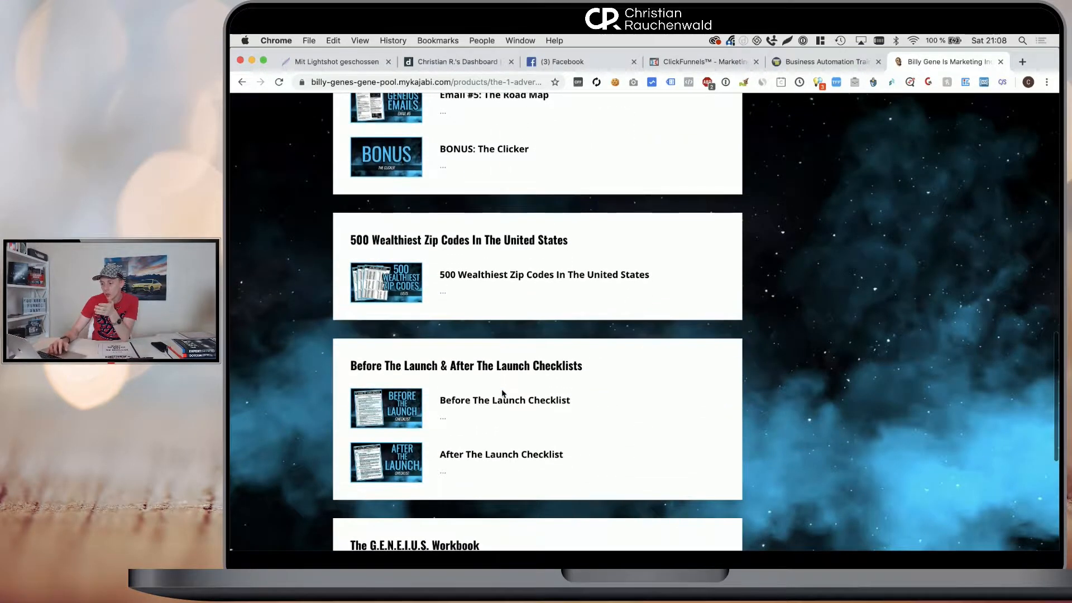
left_click(504, 400)
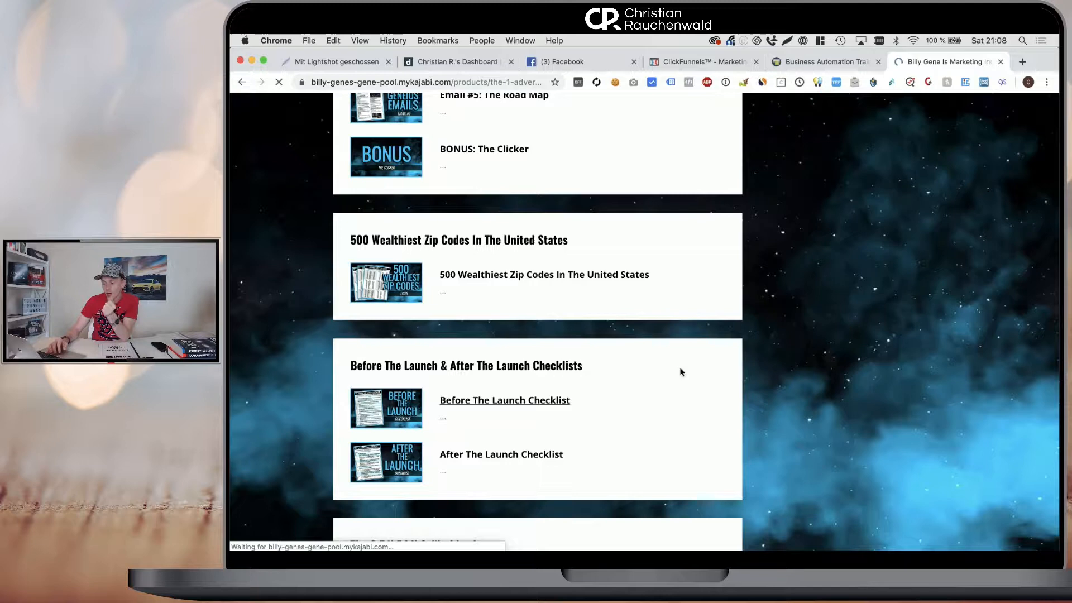
left_click(505, 399)
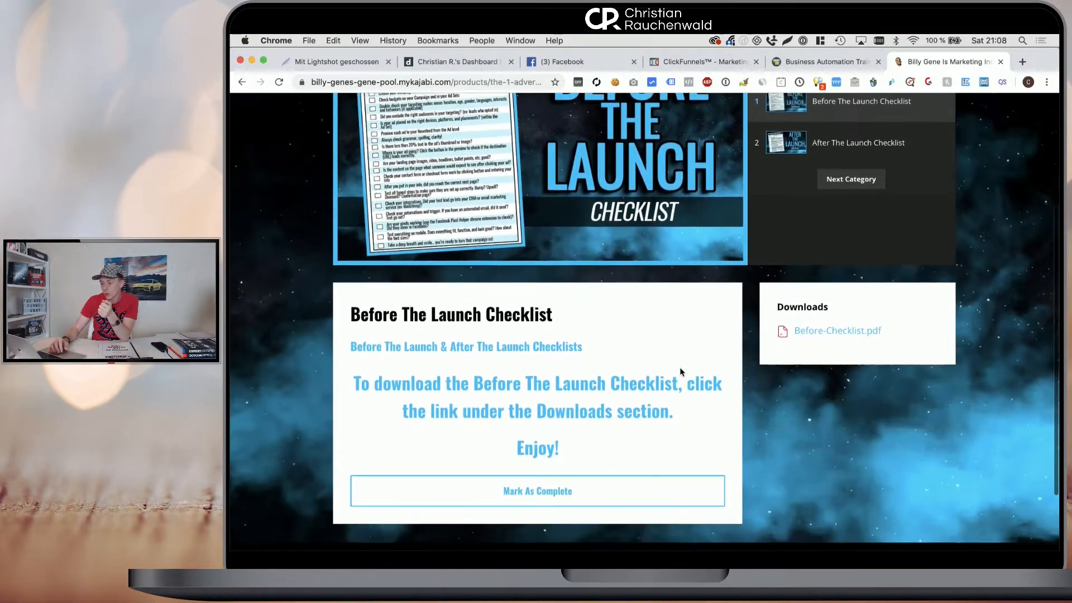
scroll("down", 3)
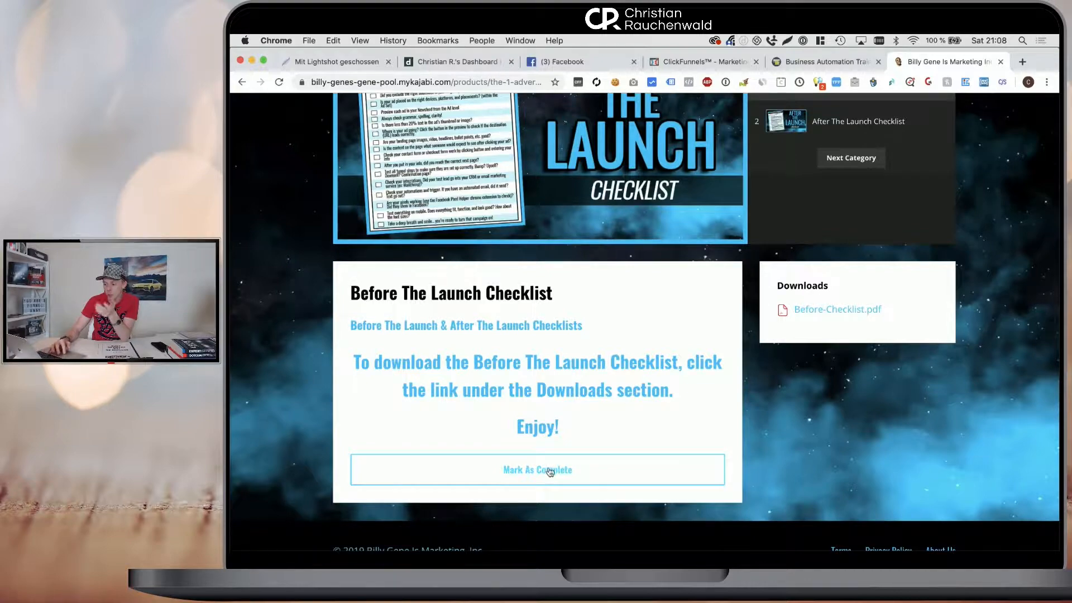
scroll("up", 3)
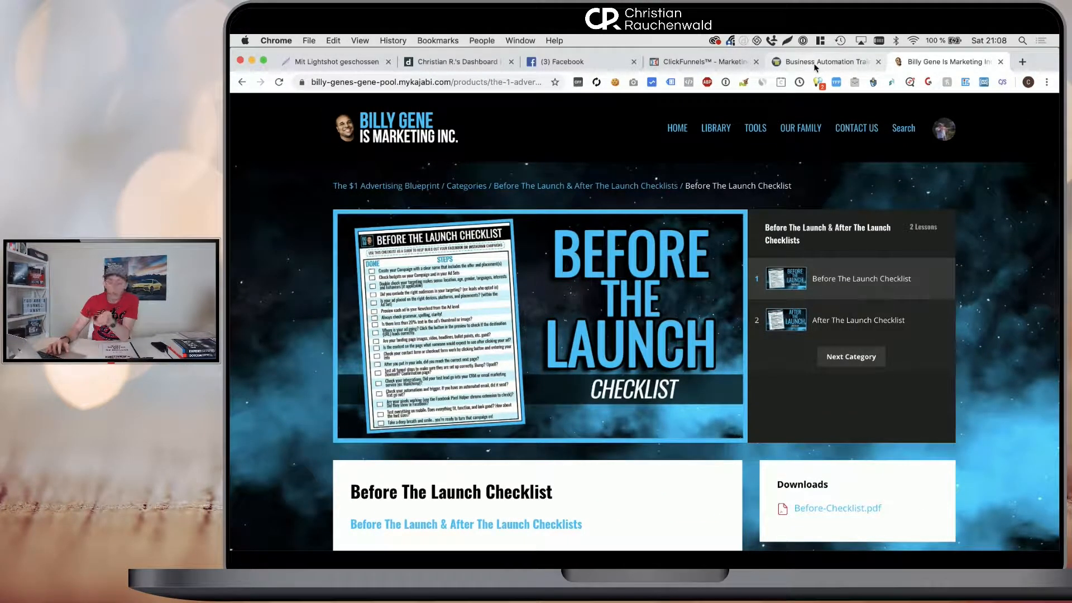
Return to the Business Automation Training tab and toggle the Business Automation module.
left_click(824, 62)
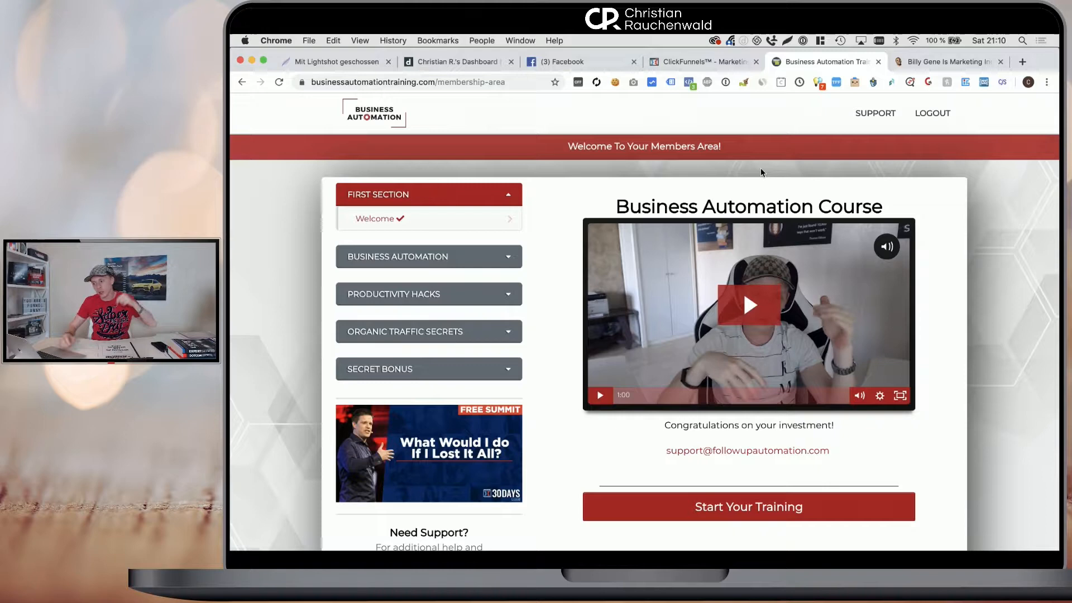
left_click(428, 257)
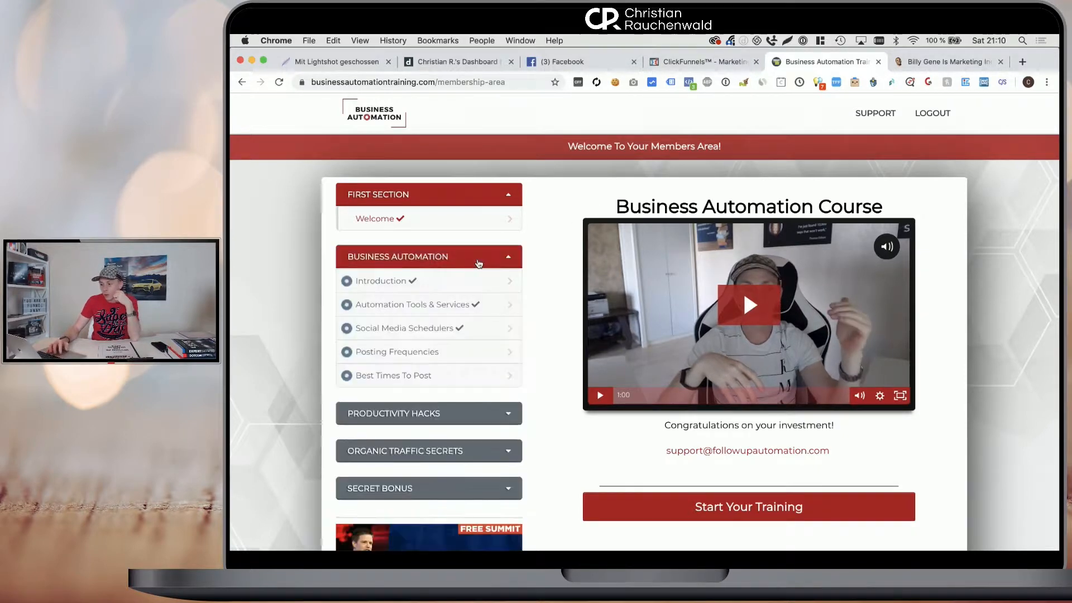
Go to christianrauchenwald.com/mem and open Bonuses & Trainings.
left_click(429, 256)
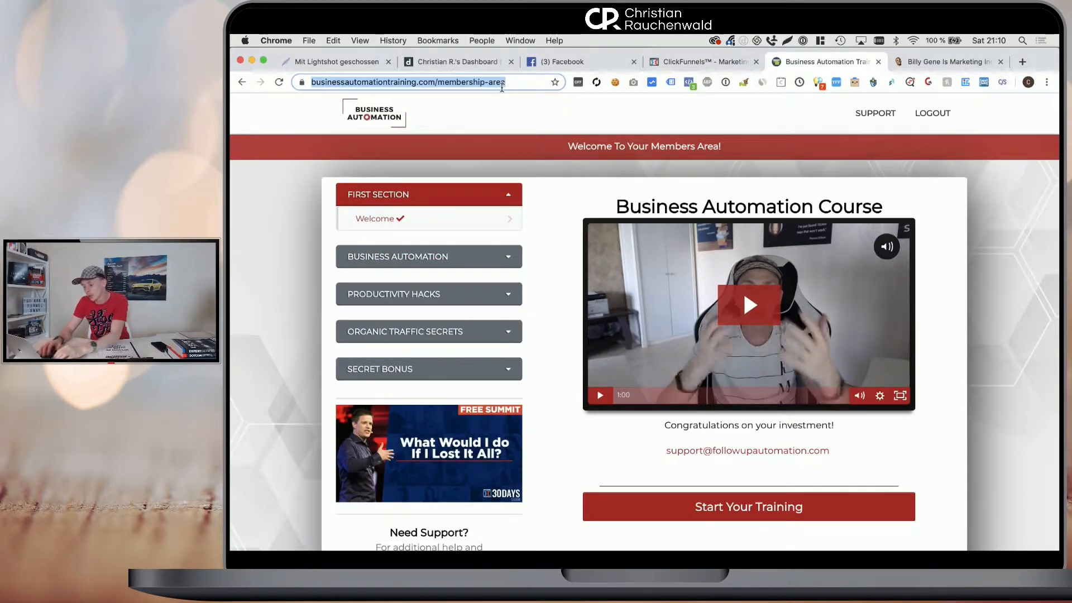
type("christianrauchenwald.com")
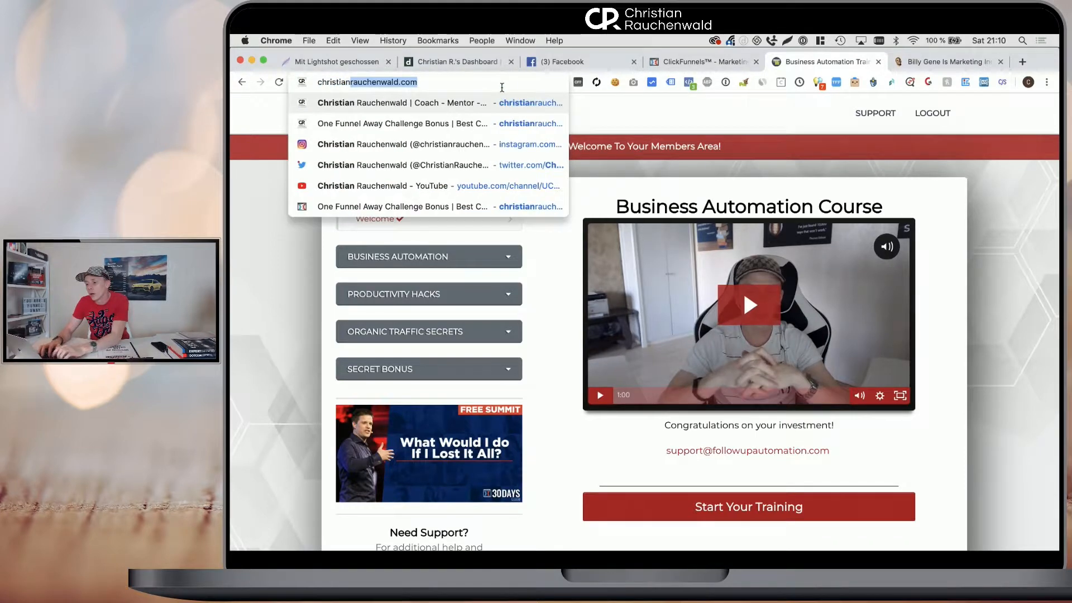
type("/mem")
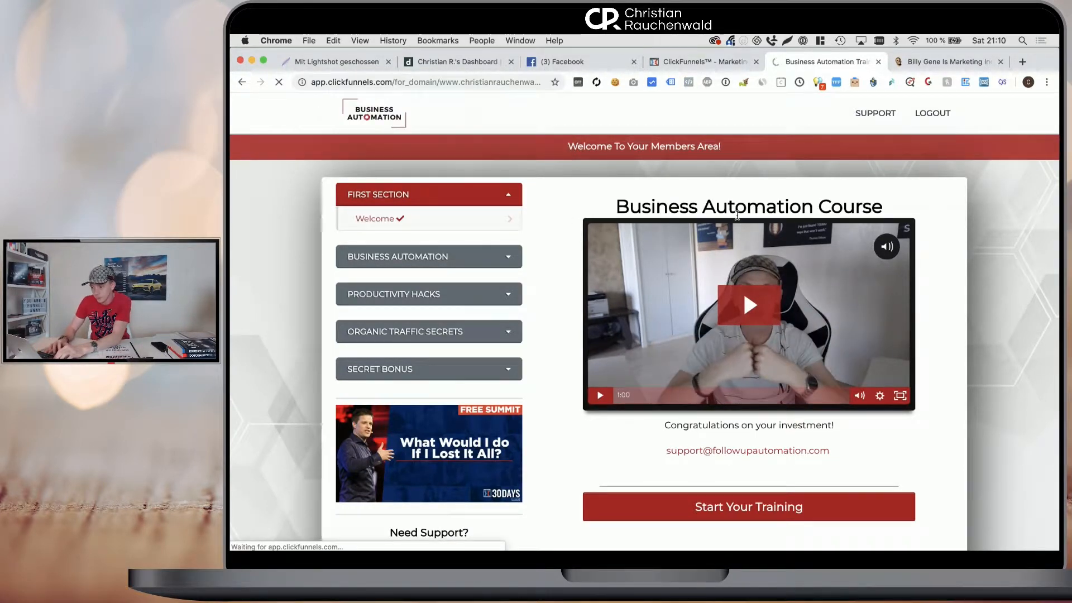
left_click(749, 506)
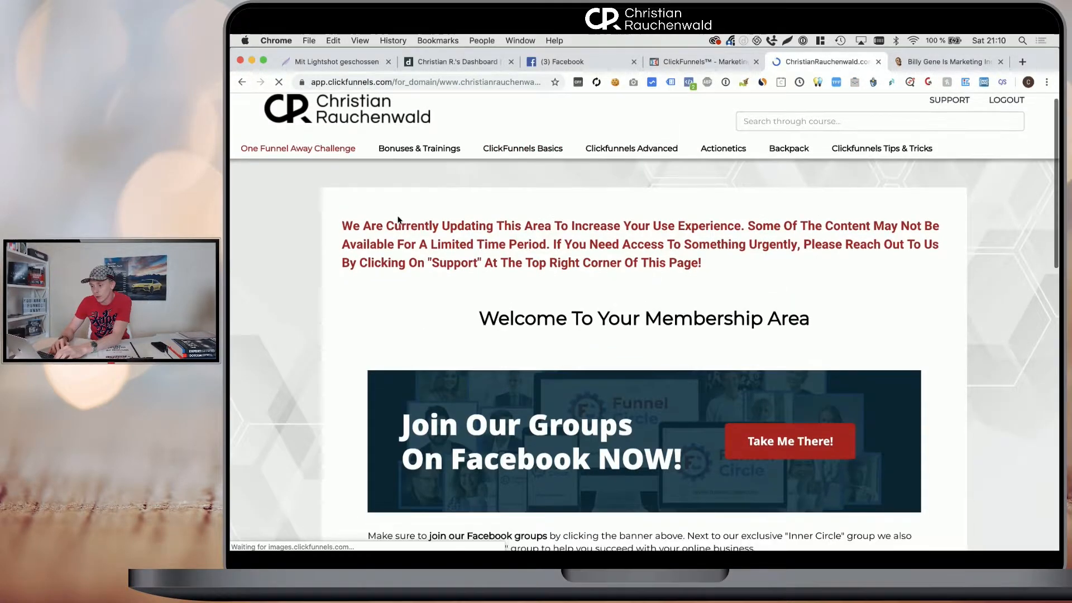
Open the Linktr.ee Alternative Page lesson and advance to the Hero/Homepage Funnel lesson.
scroll("down", 3)
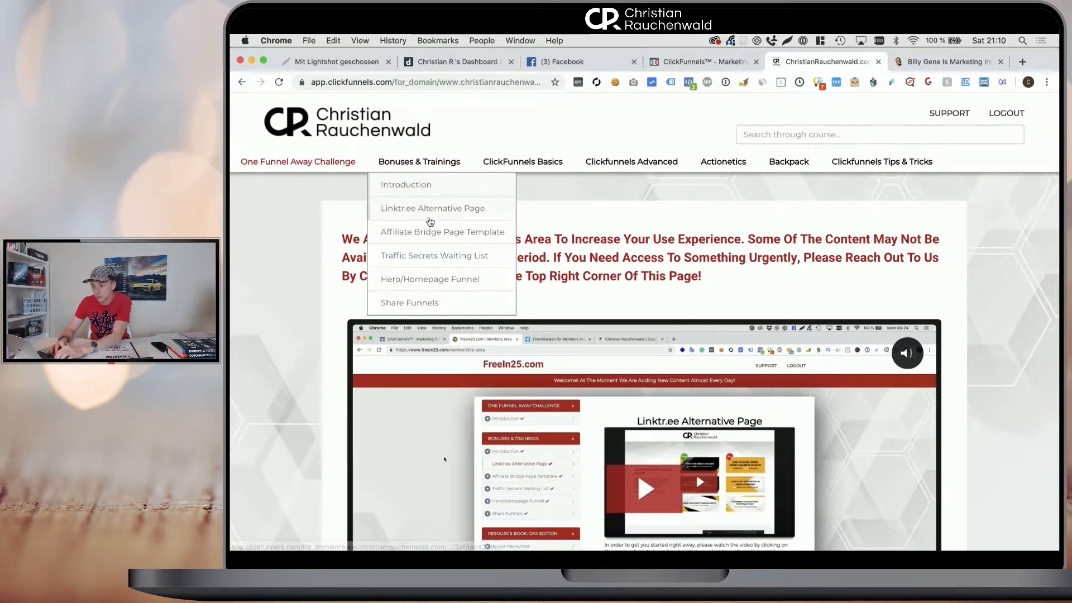
left_click(432, 208)
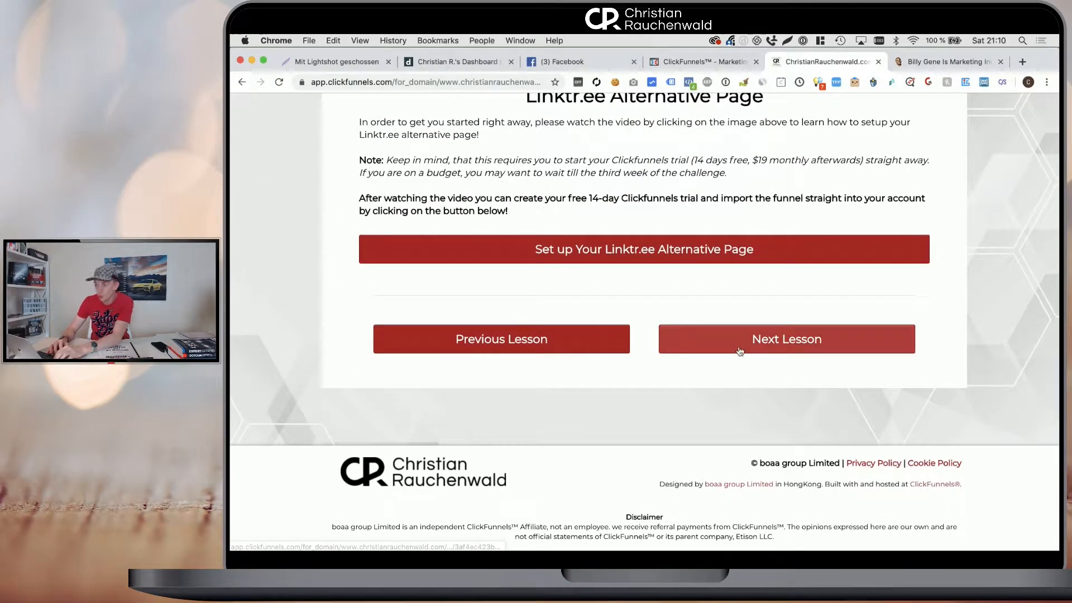
left_click(786, 339)
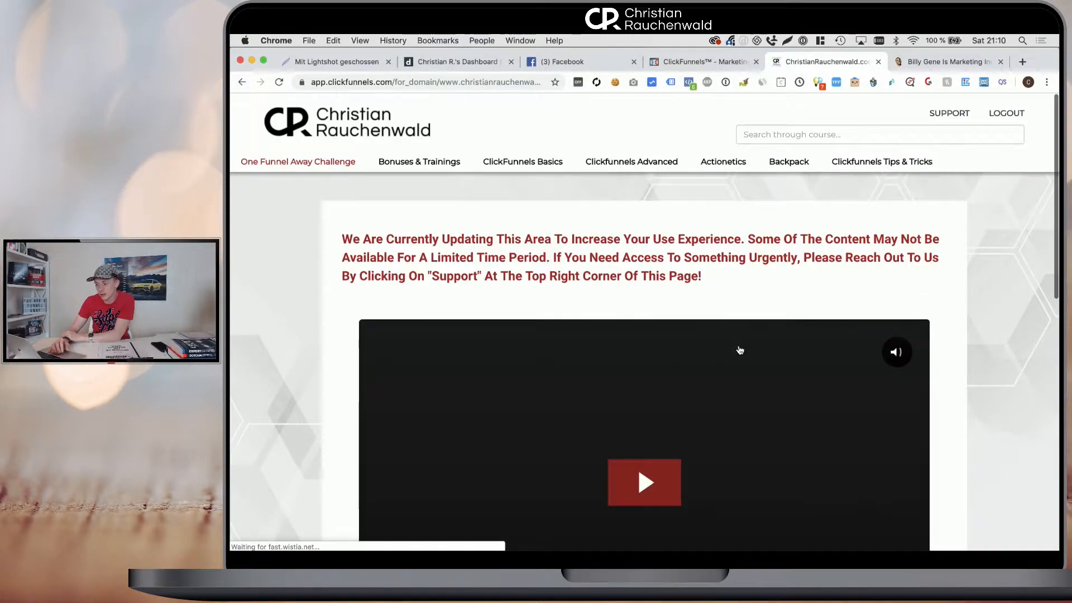
mouse_move(778, 408)
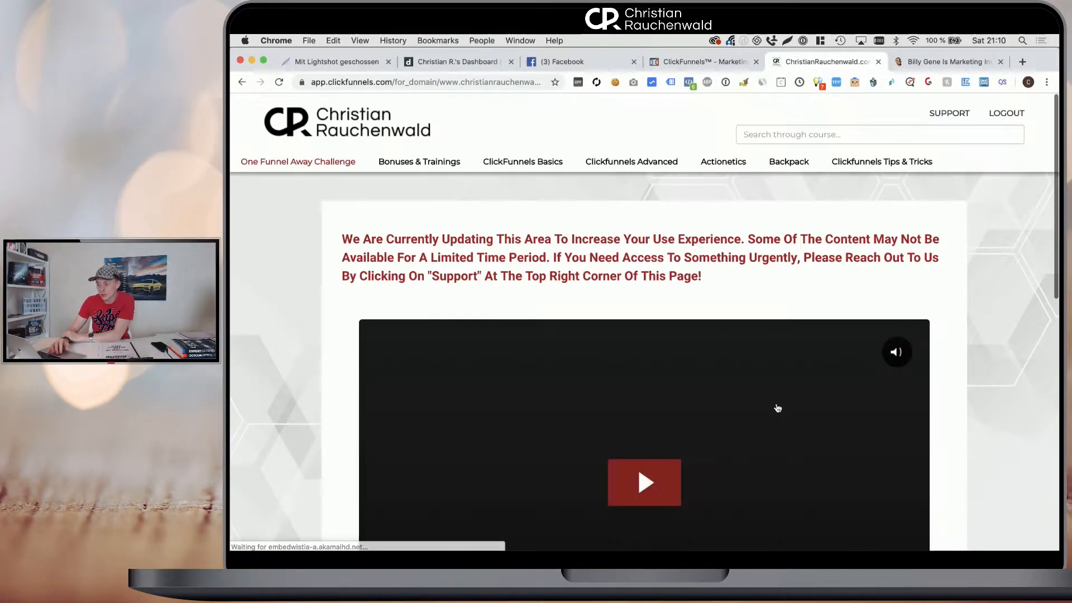
scroll("down", 3)
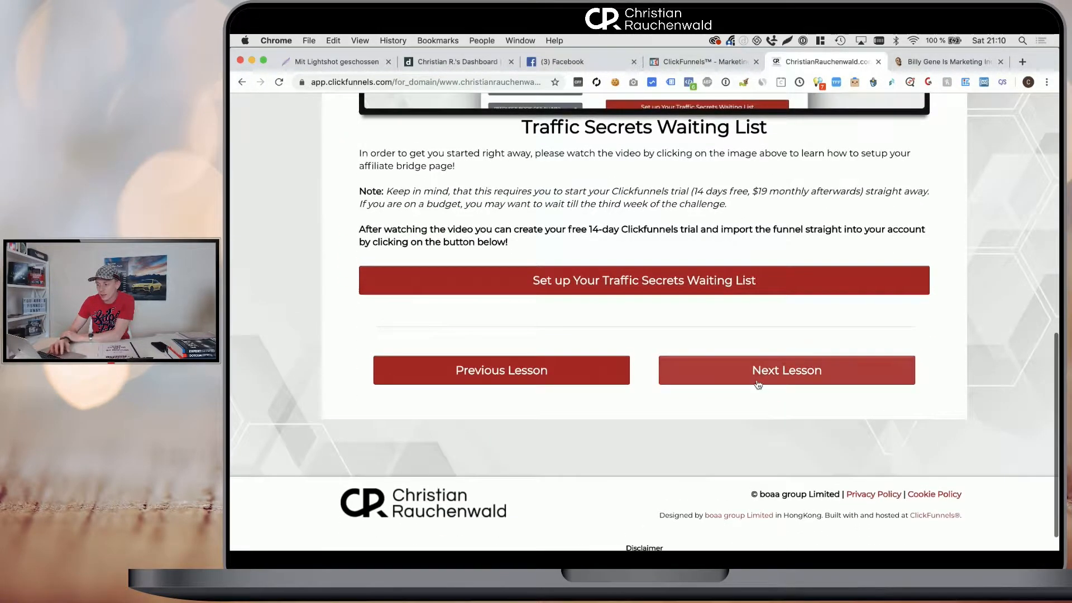
left_click(787, 370)
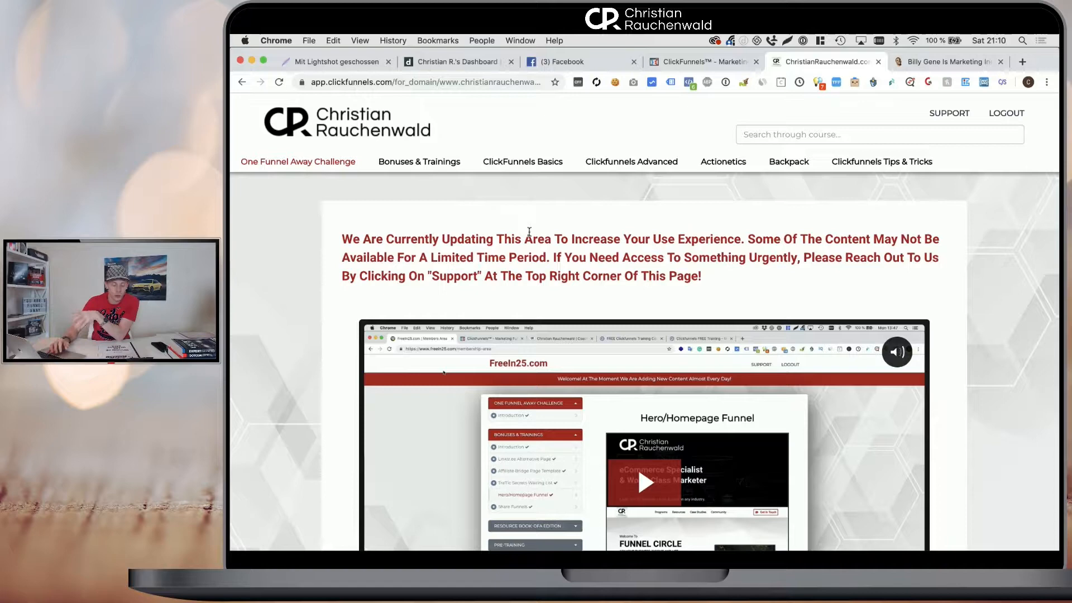
View the next bonus lesson, go back to the welcome page, and switch to the funnel dashboard.
left_click(523, 162)
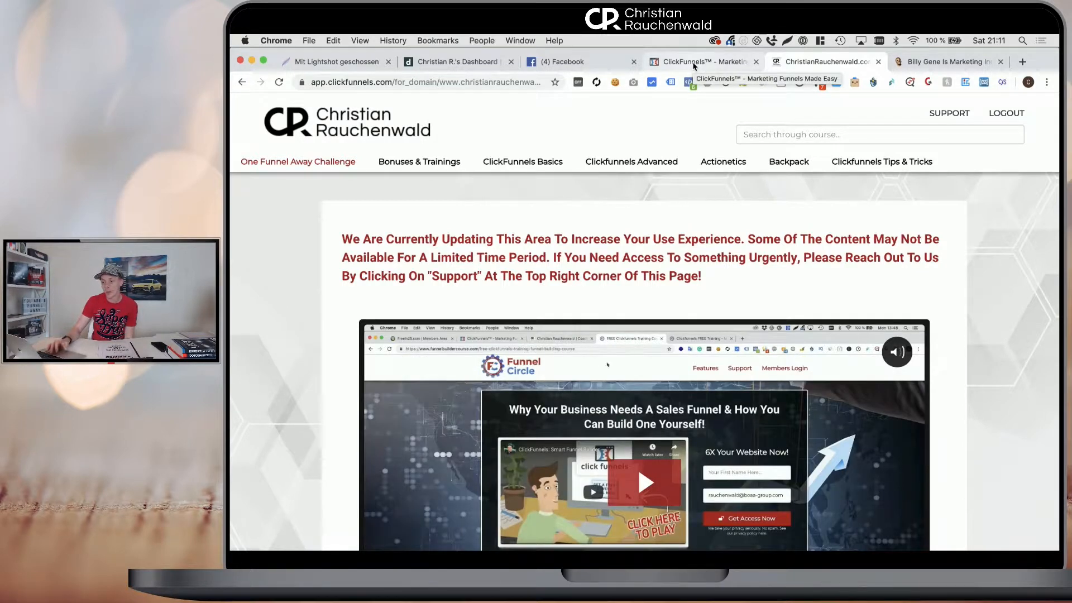
mouse_move(598, 372)
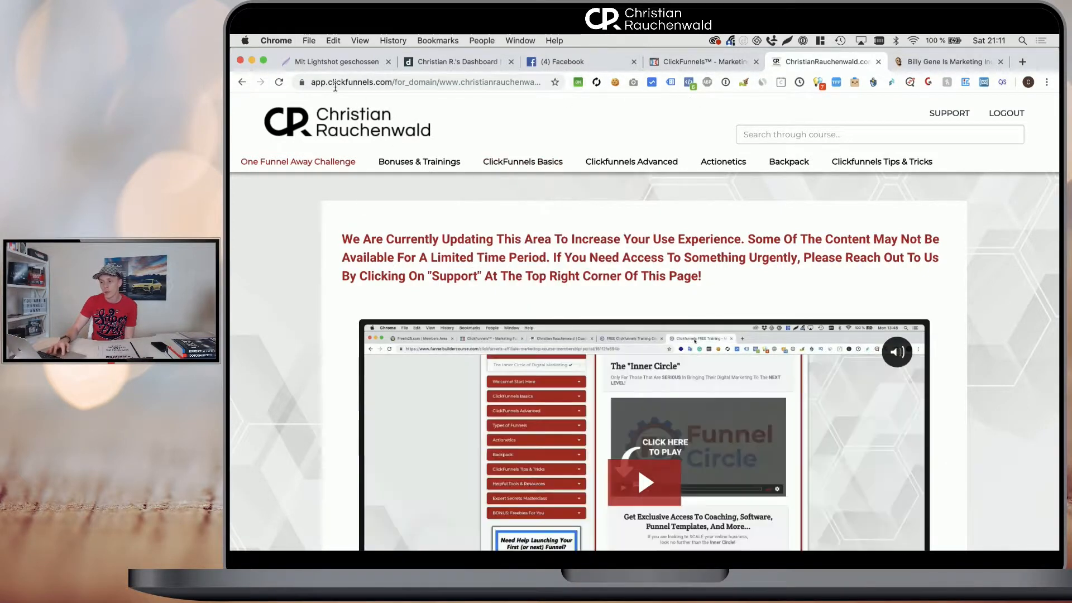
left_click(278, 82)
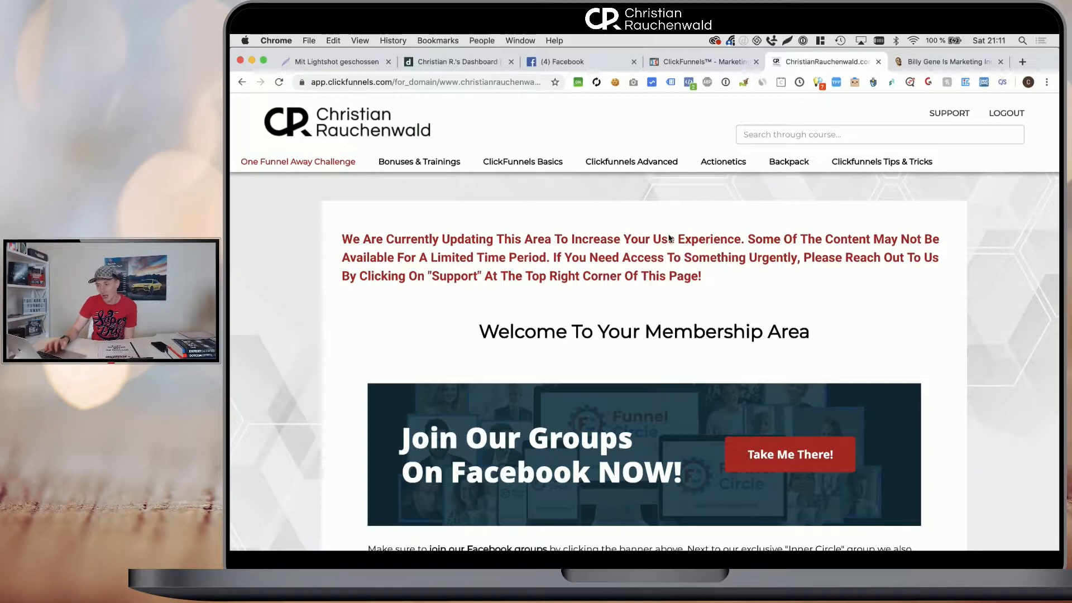
left_click(700, 62)
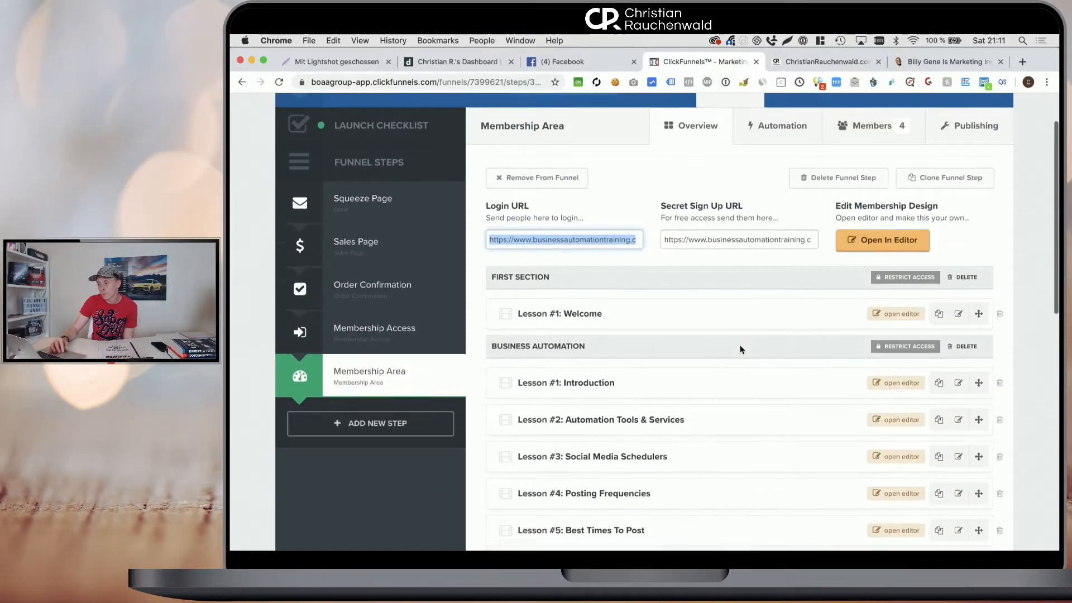
Scroll the Membership Area lesson list down to the Productivity Hacks section.
scroll("down", 3)
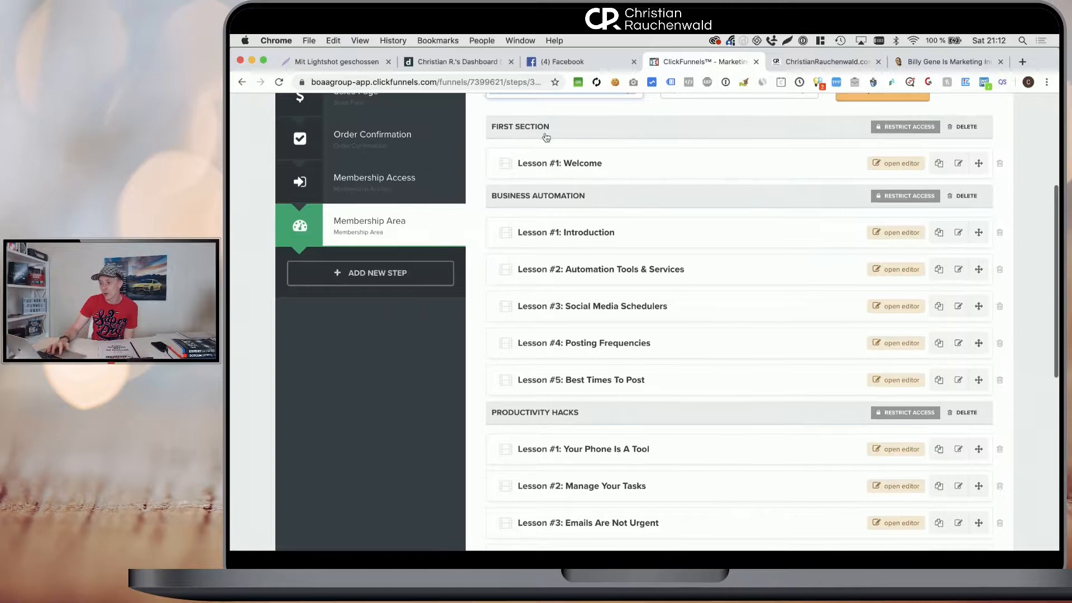
mouse_move(609, 170)
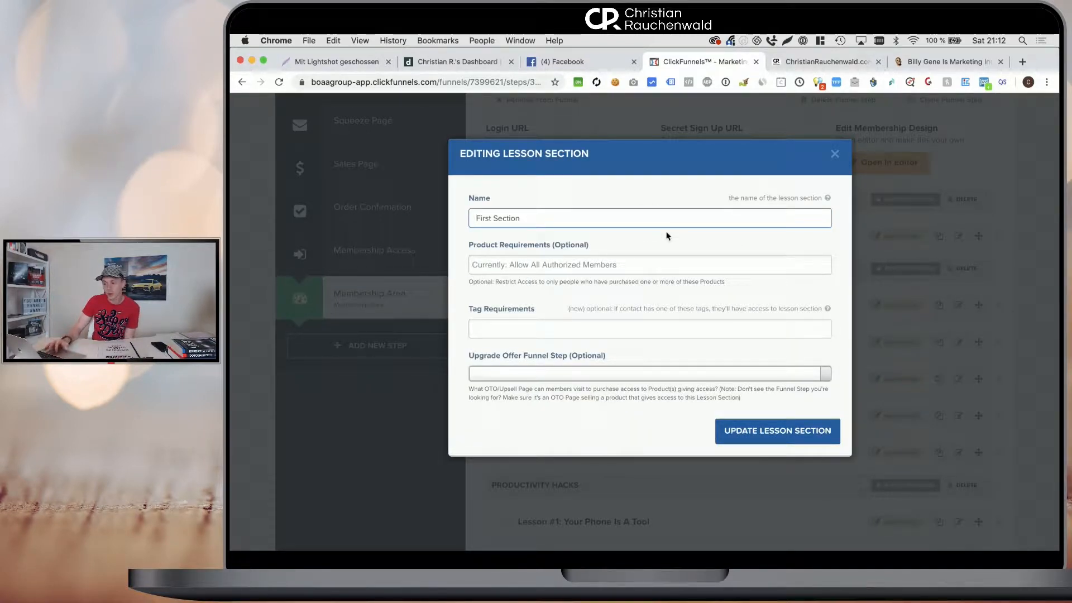
mouse_move(578, 264)
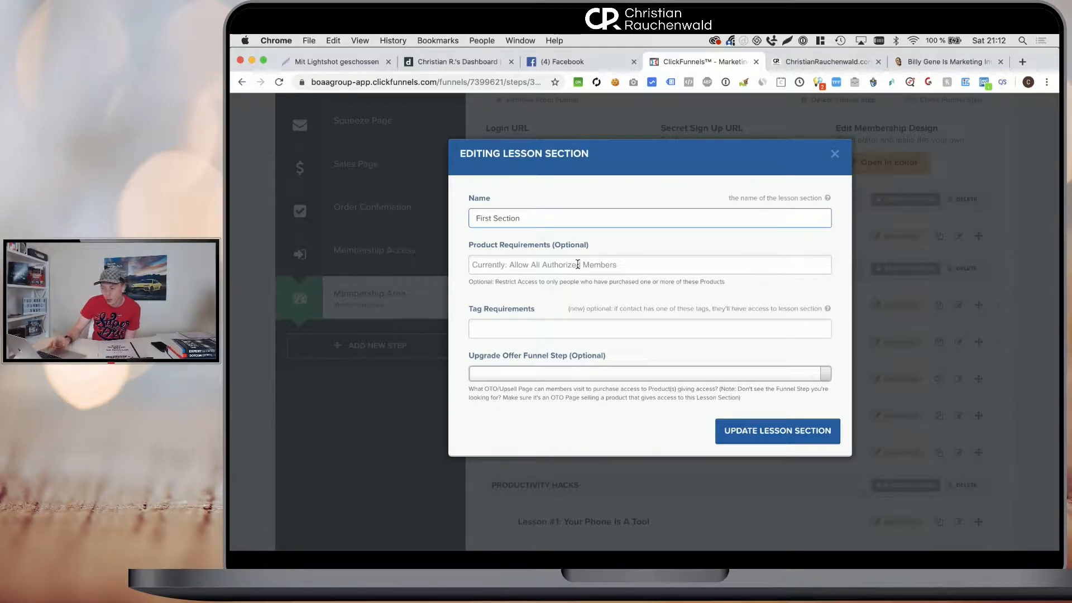
Browse the First Section's Product Requirements list twice, then close the section settings unsaved.
left_click(648, 264)
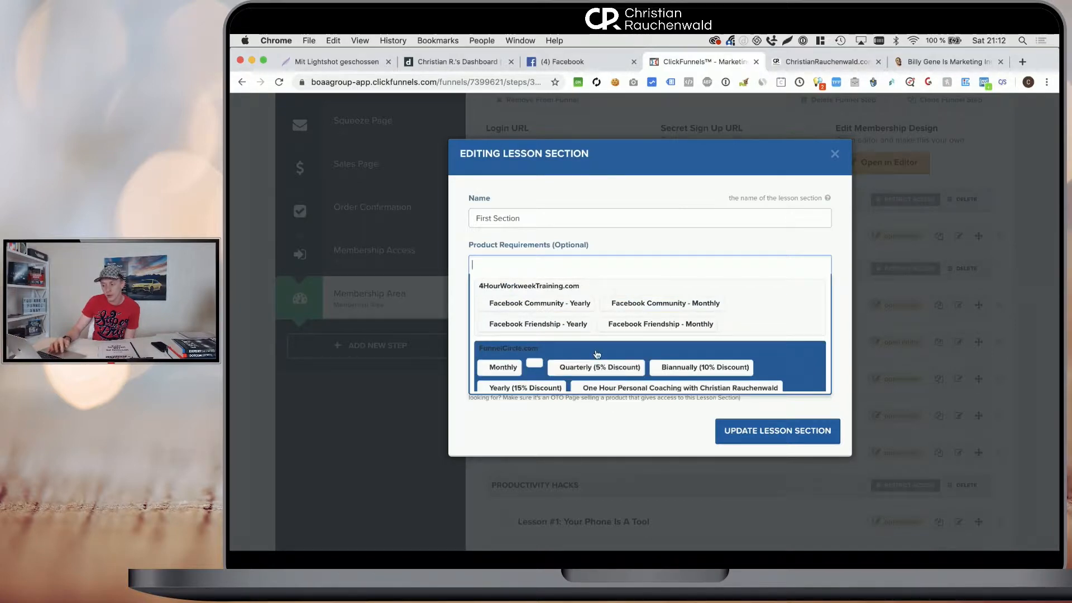
mouse_move(594, 351)
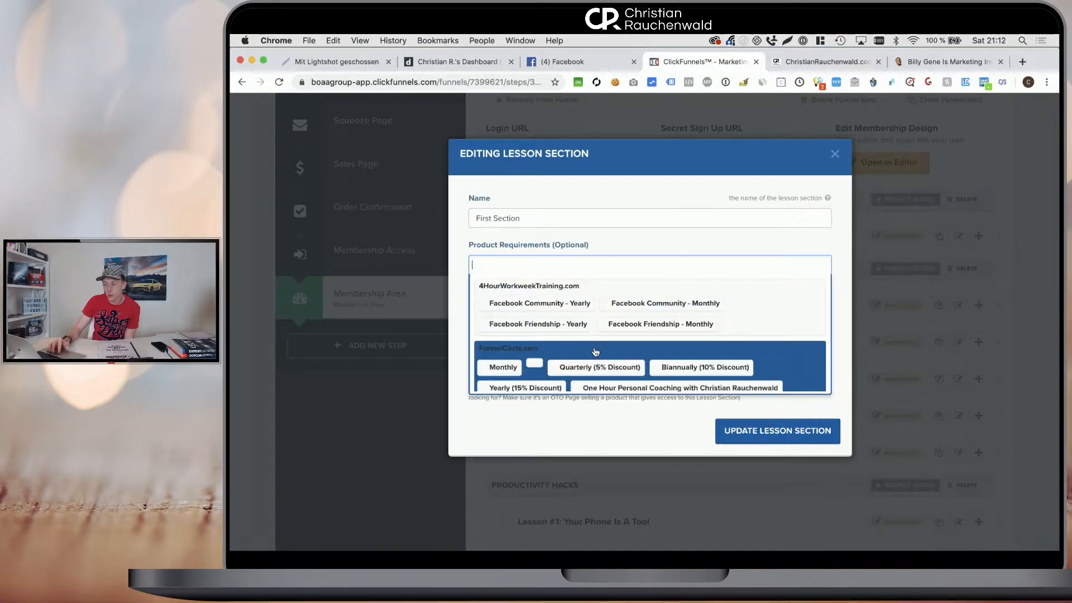
left_click(621, 243)
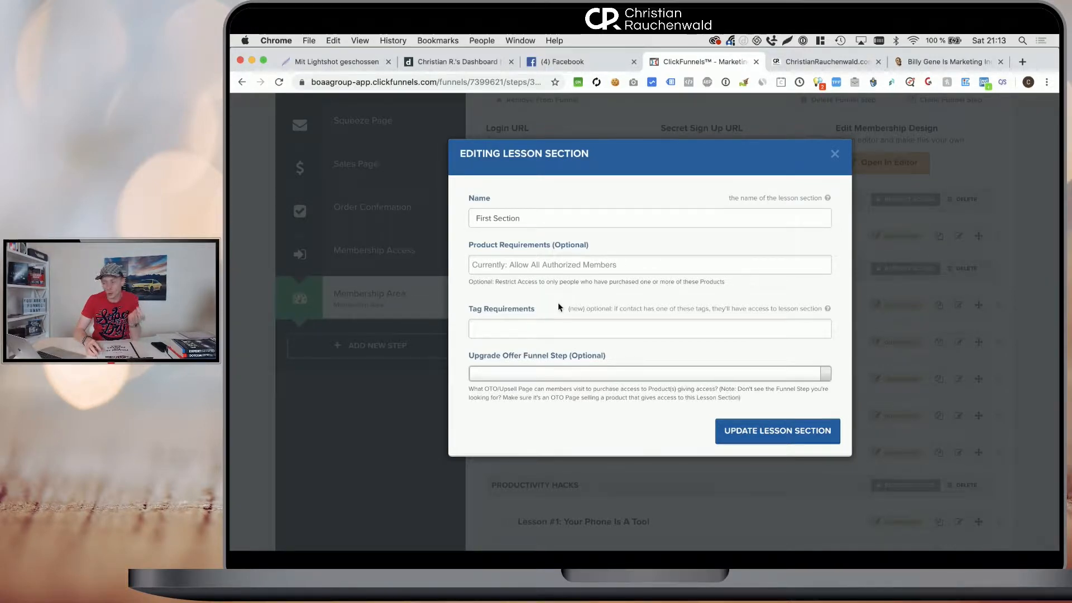
left_click(648, 264)
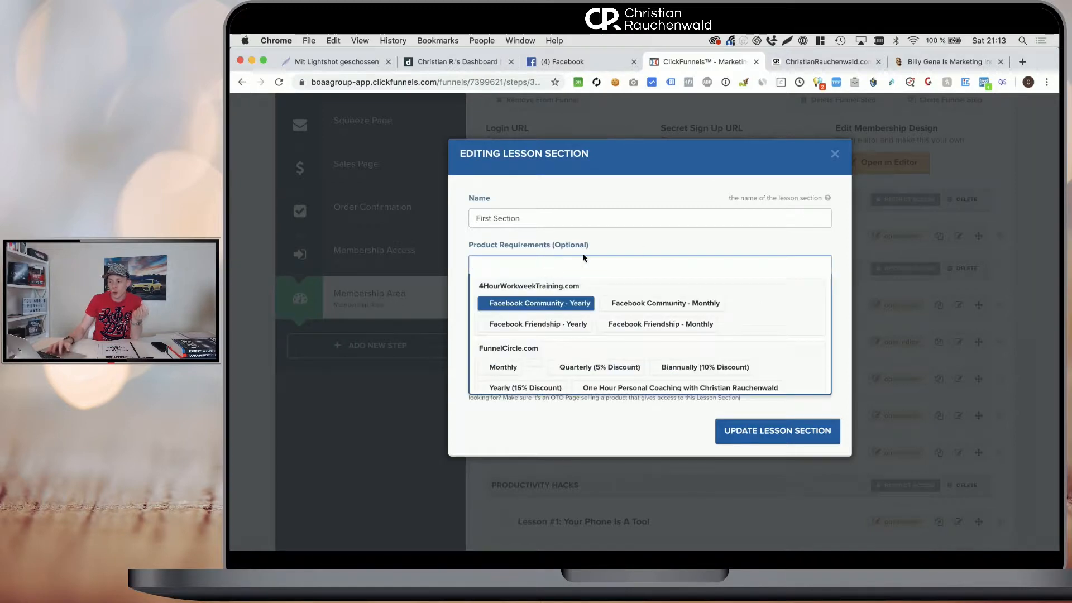
left_click(639, 248)
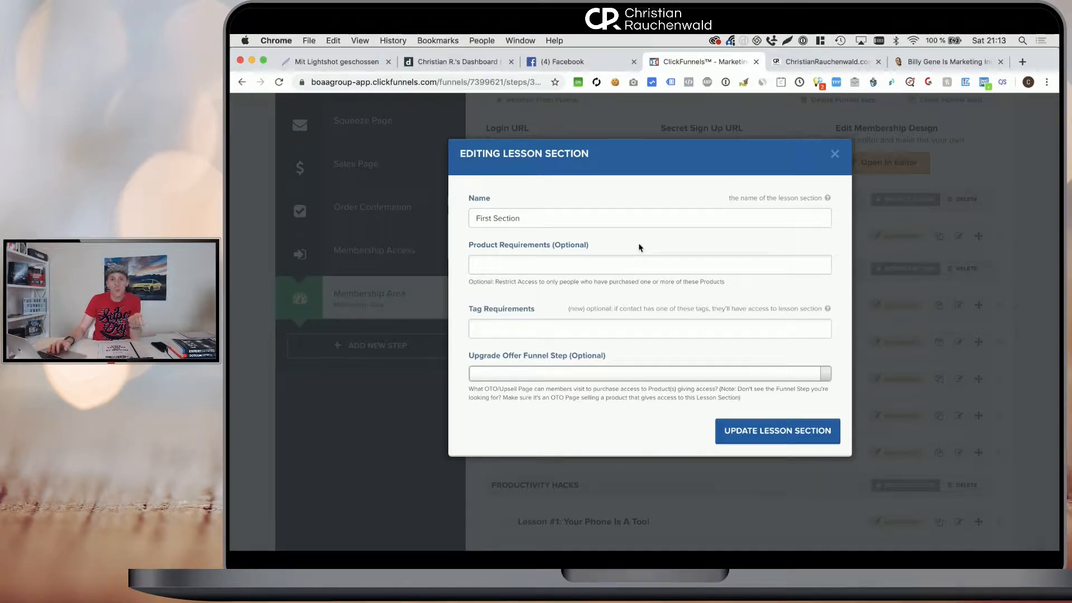
mouse_move(805, 166)
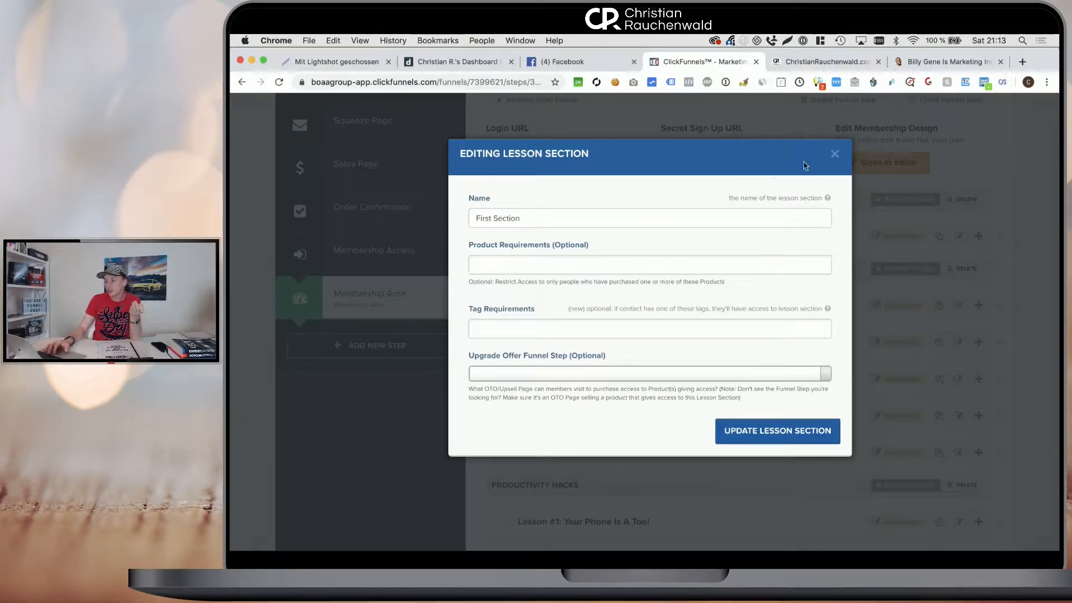
left_click(834, 153)
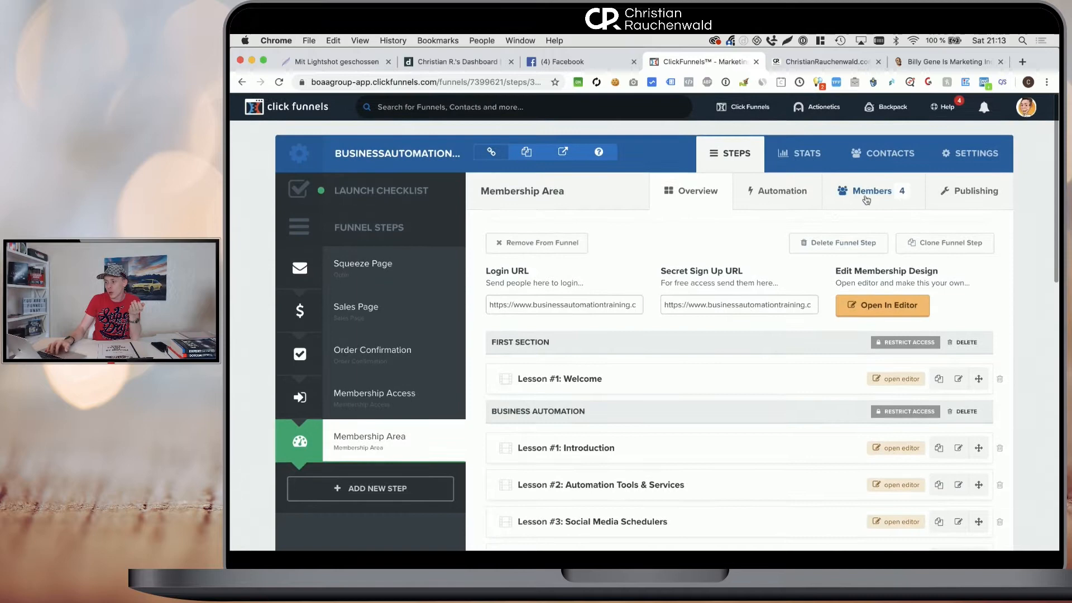
mouse_move(461, 399)
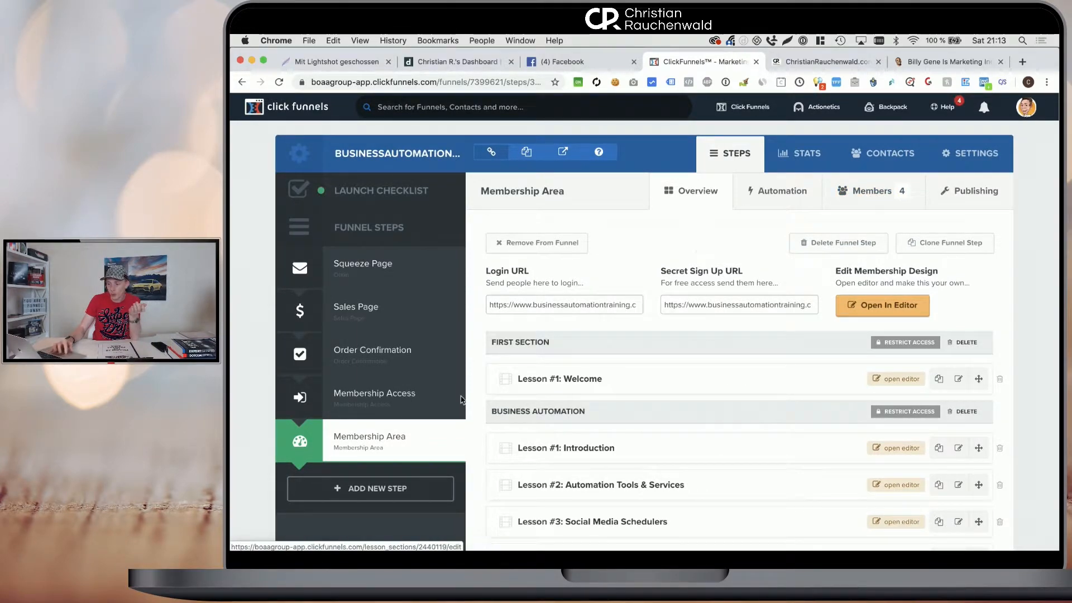
mouse_move(889, 153)
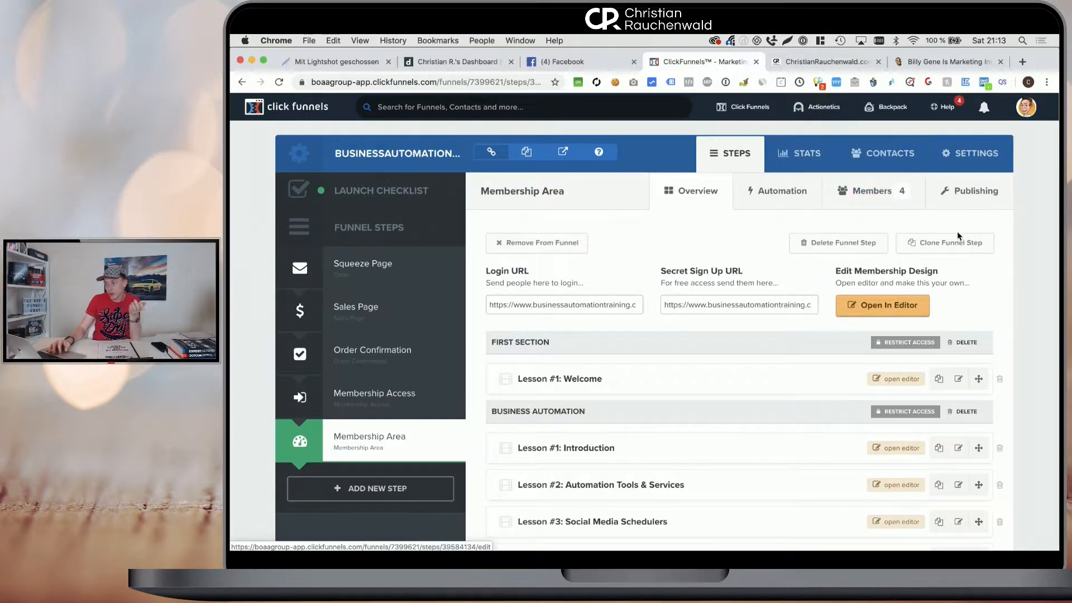
Open the first member's contact profile and view its assigned and suggested tags.
left_click(872, 191)
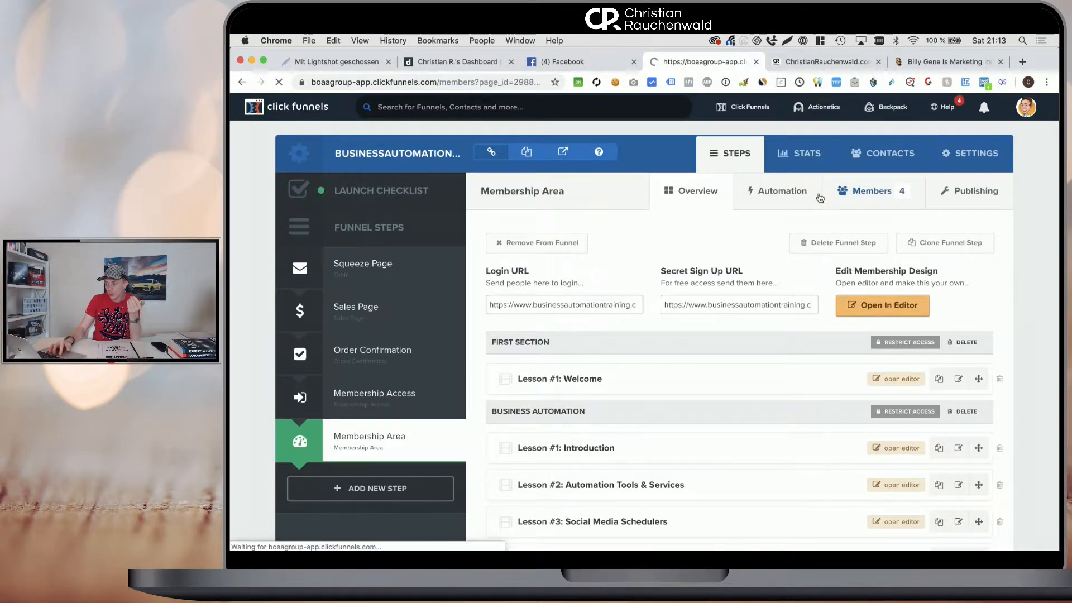
left_click(871, 191)
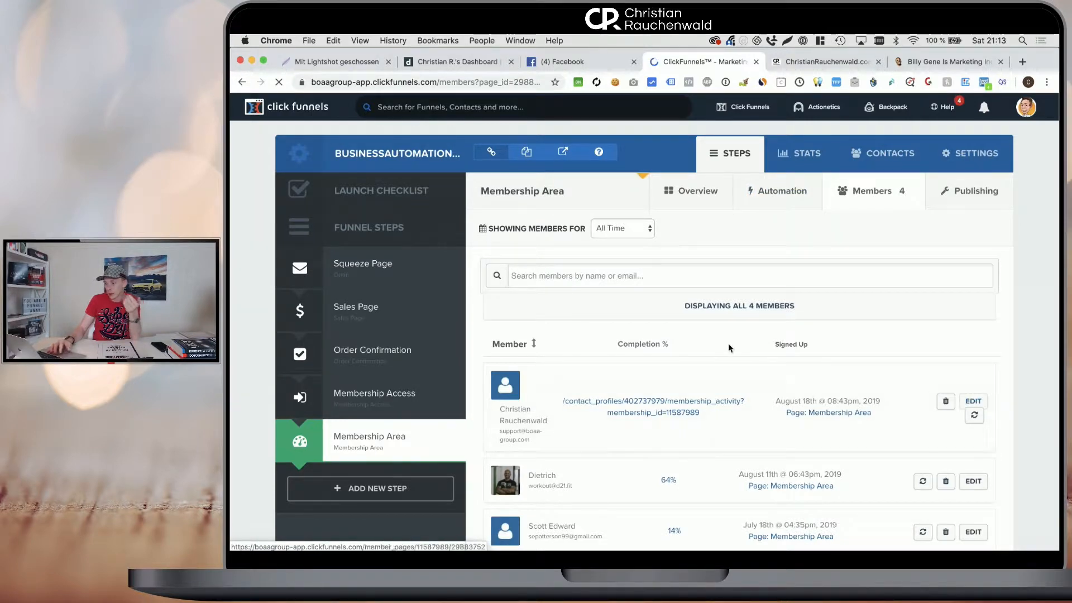
left_click(515, 414)
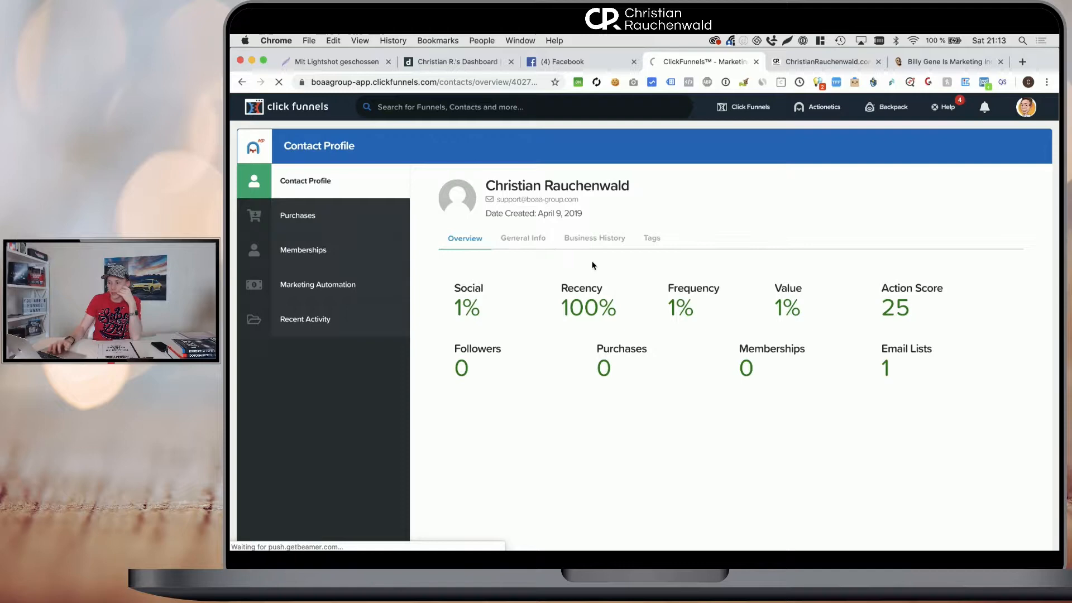
left_click(523, 238)
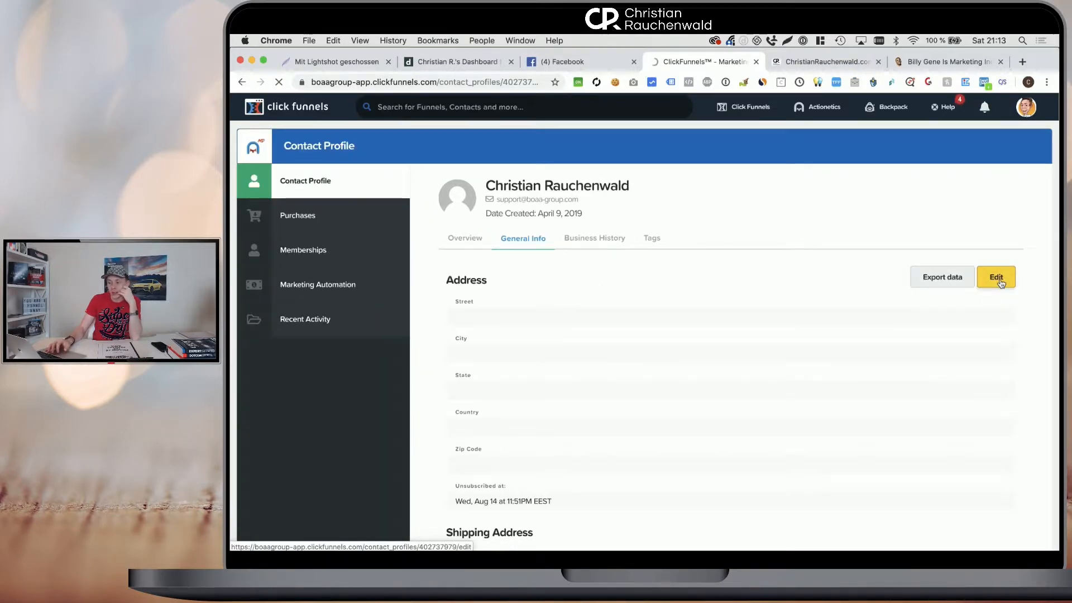
left_click(996, 277)
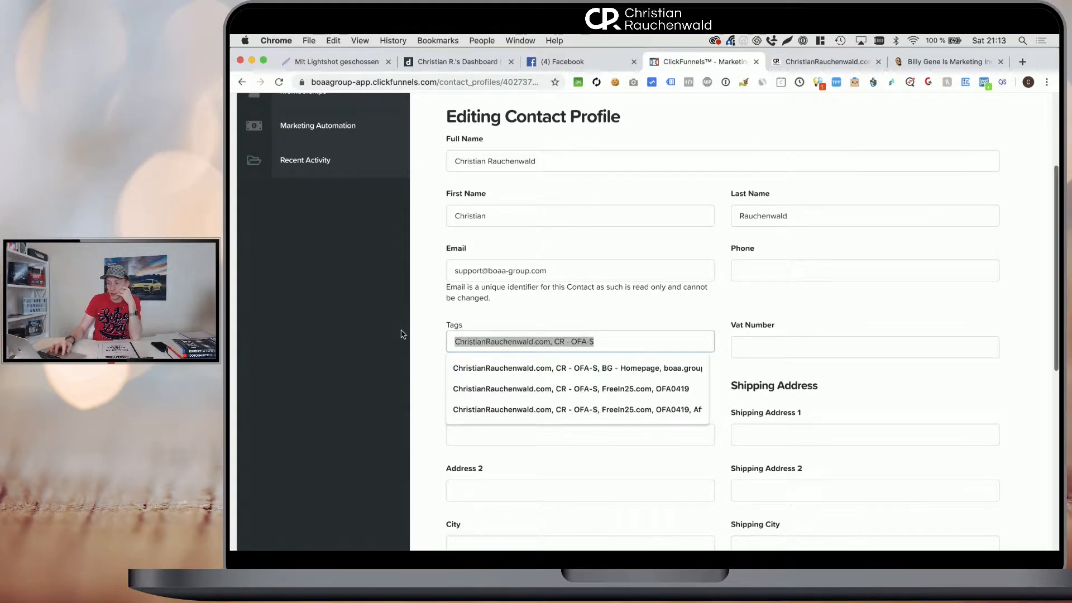
mouse_move(426, 328)
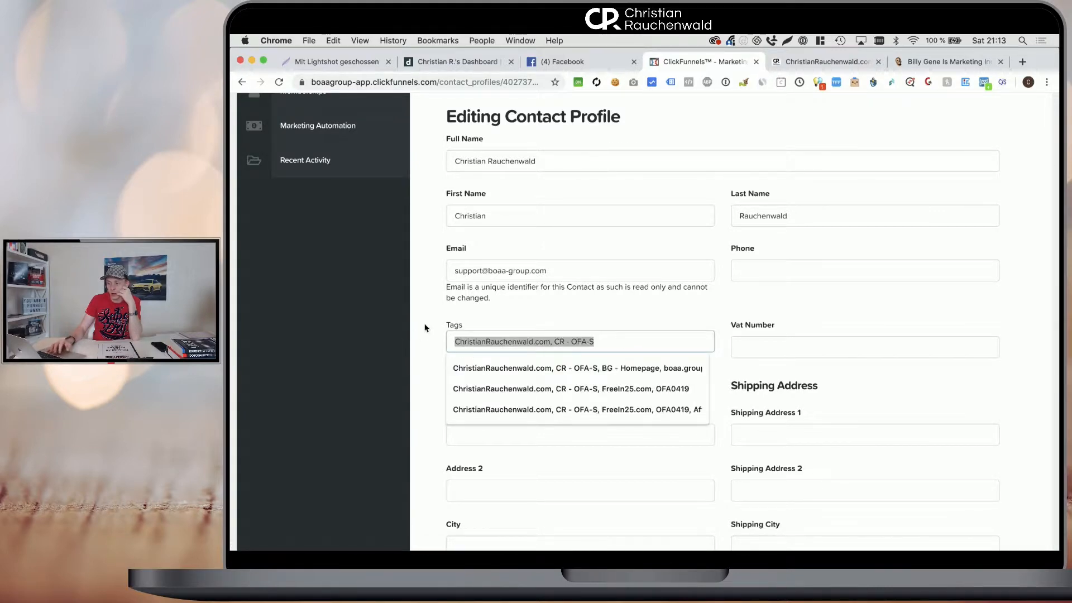
left_click(622, 341)
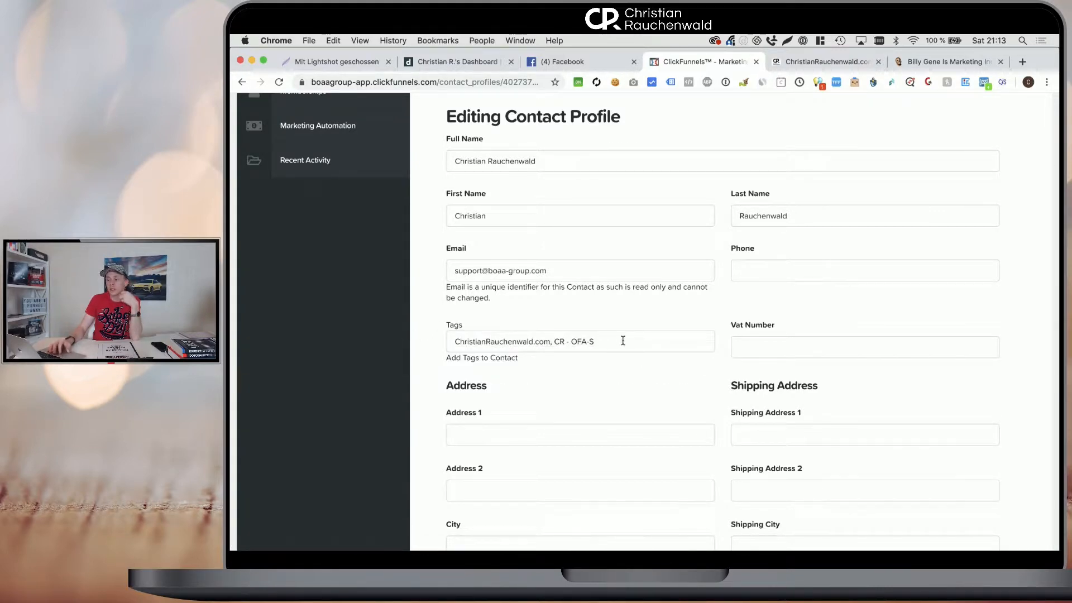
left_click(579, 341)
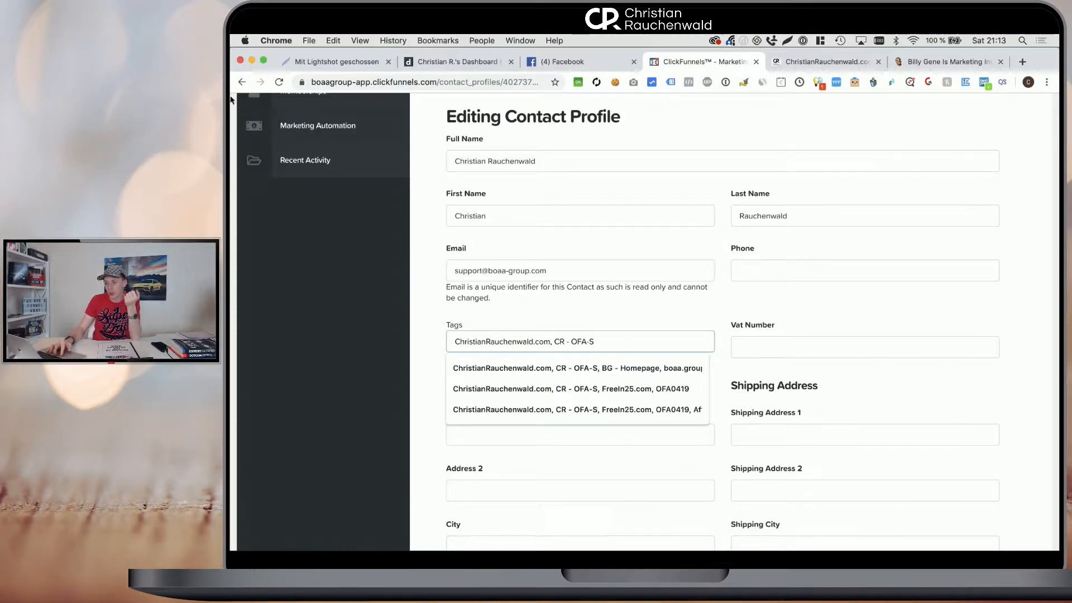
left_click(242, 82)
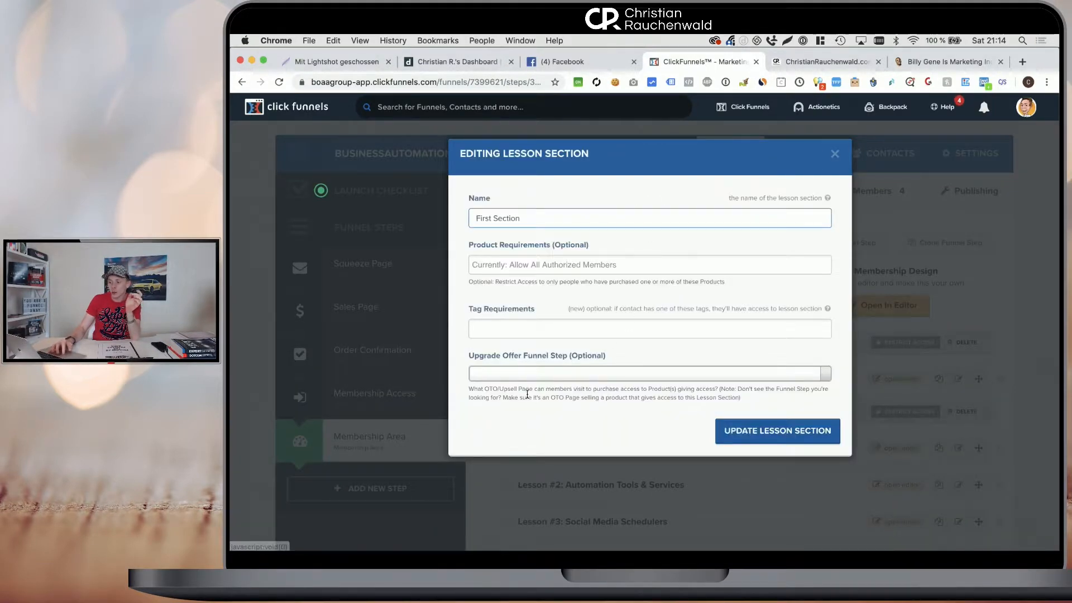
Browse the Upgrade Offer Funnel Step choices for First Section, leaving the field empty.
left_click(649, 374)
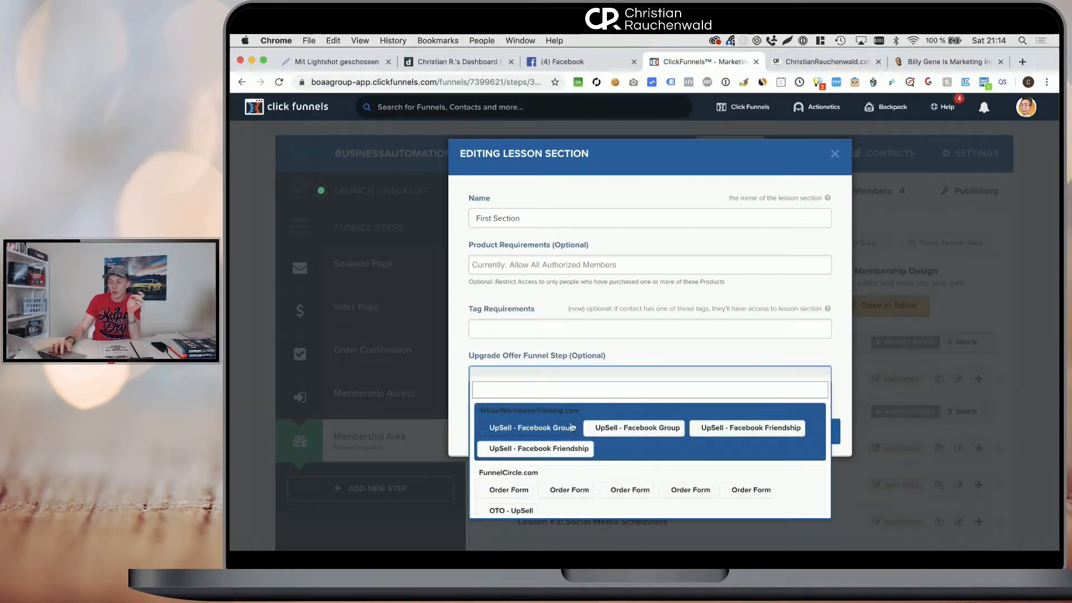
mouse_move(640, 435)
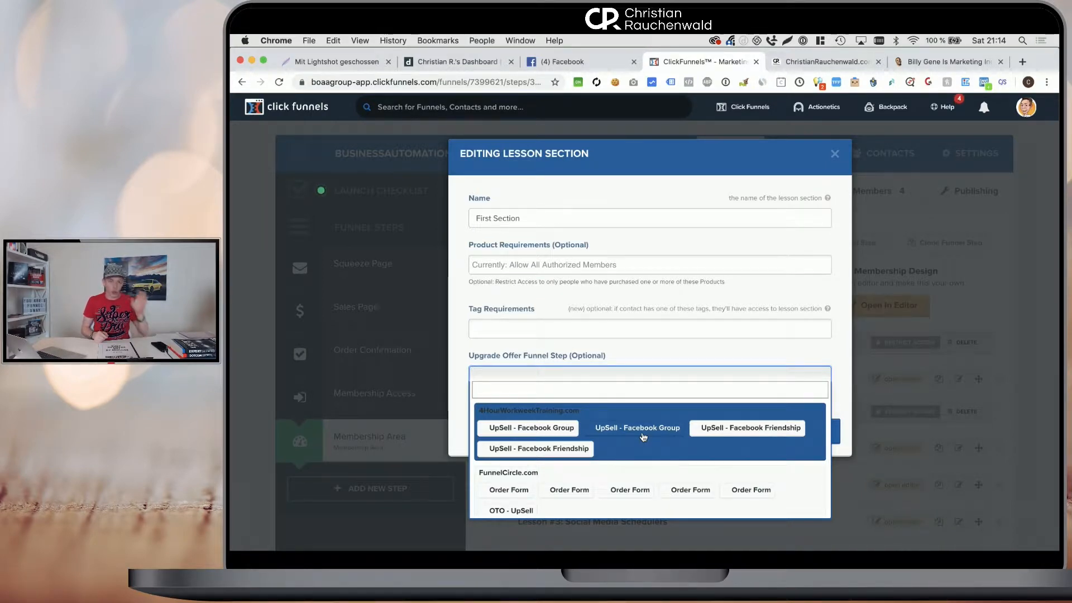
mouse_move(526, 427)
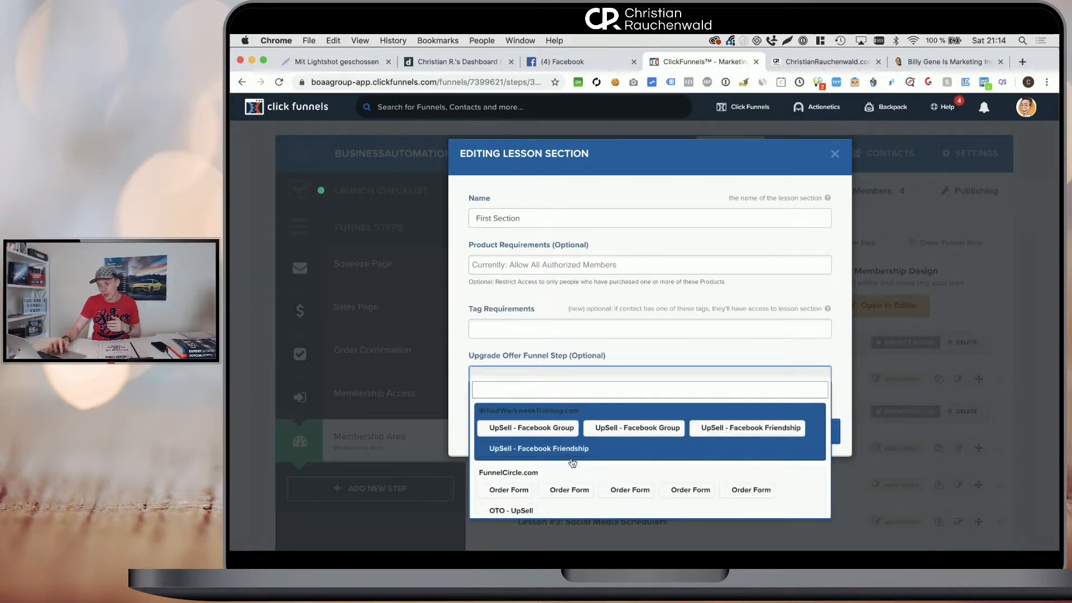
left_click(645, 348)
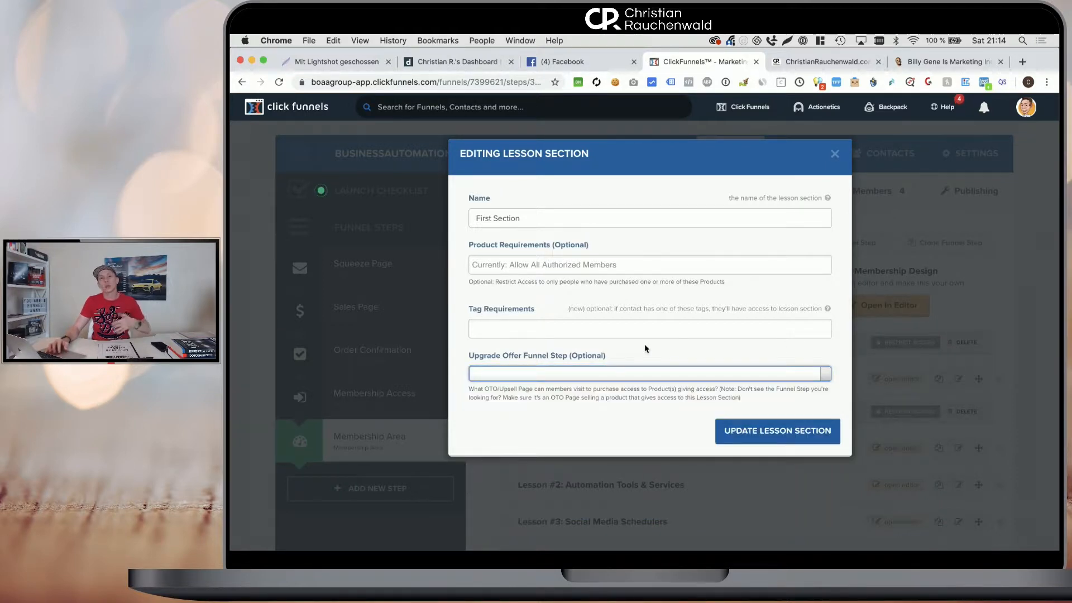
mouse_move(654, 329)
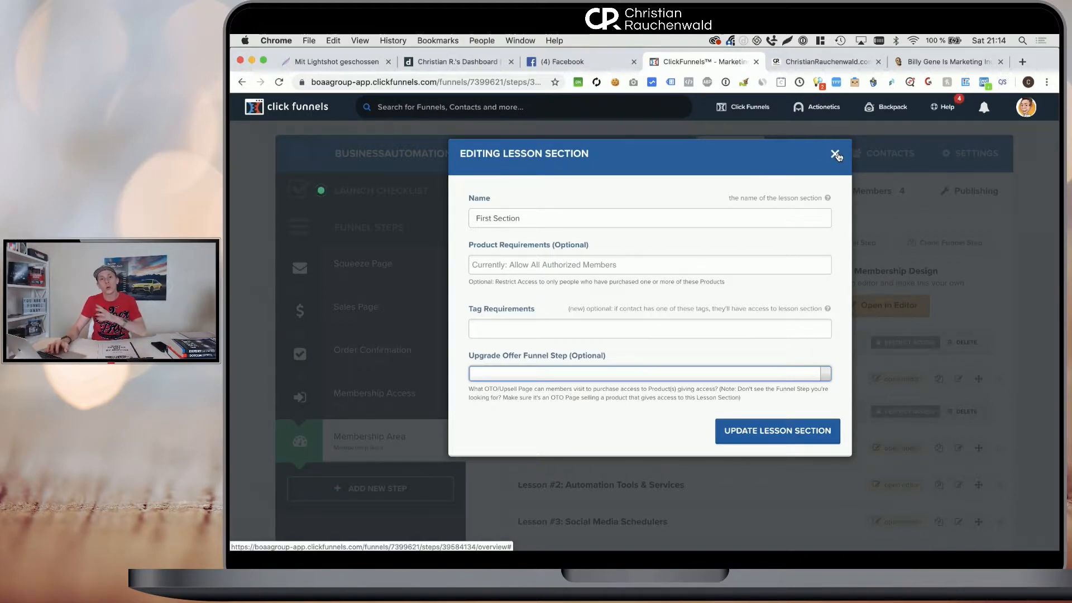
Close the First Section settings unsaved and open the Lesson #1: Welcome settings.
left_click(837, 154)
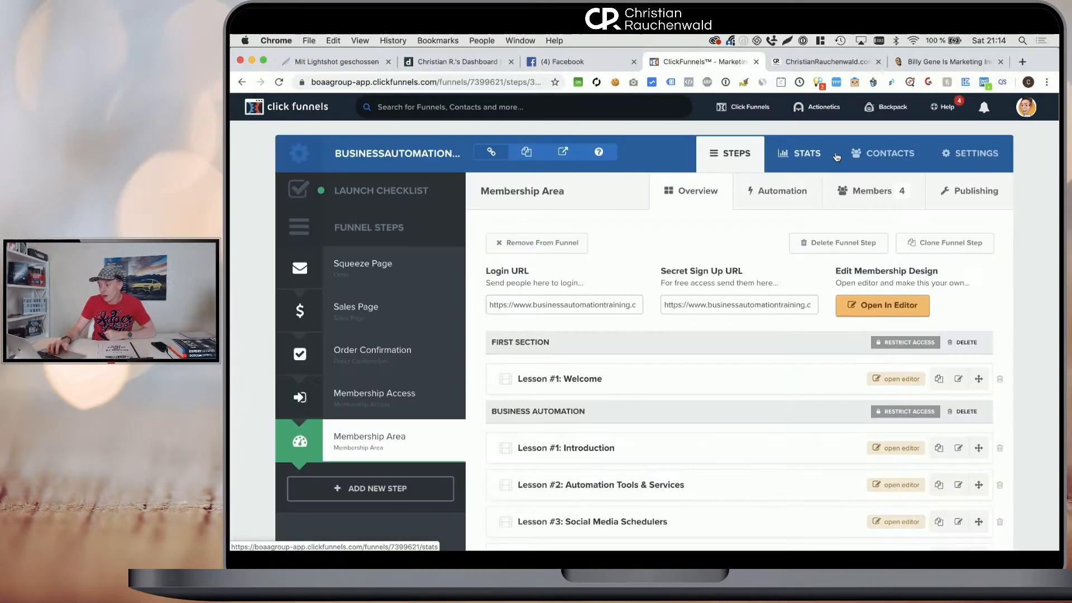
mouse_move(527, 340)
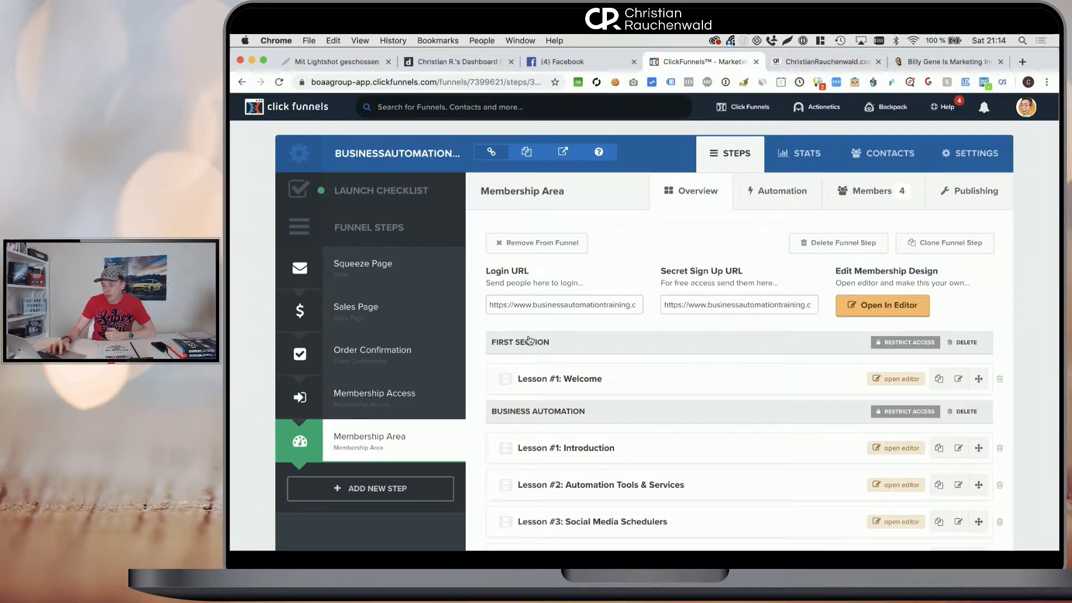
mouse_move(846, 378)
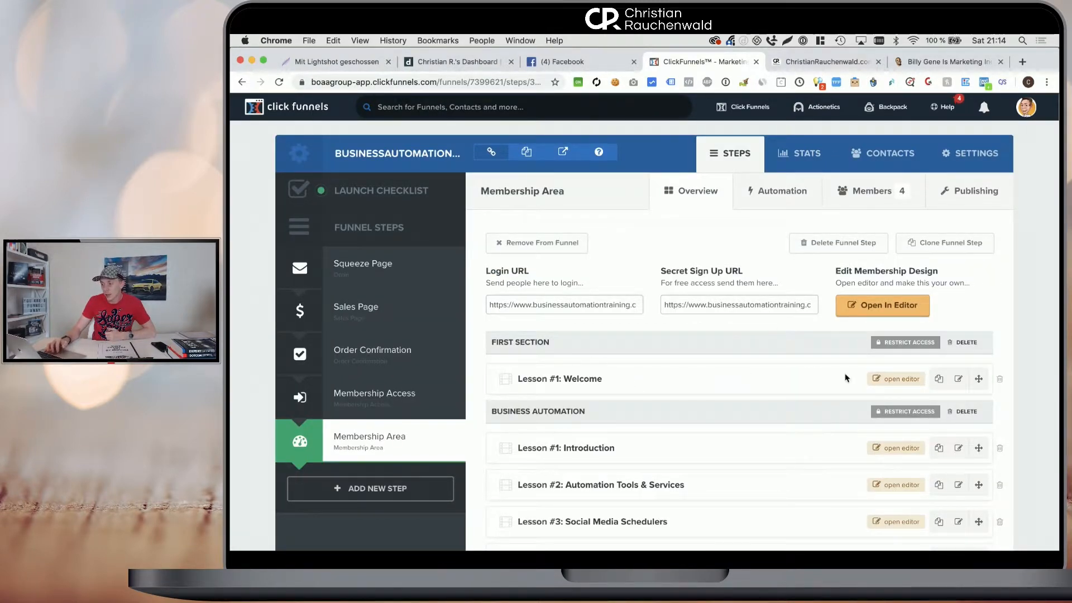
left_click(882, 305)
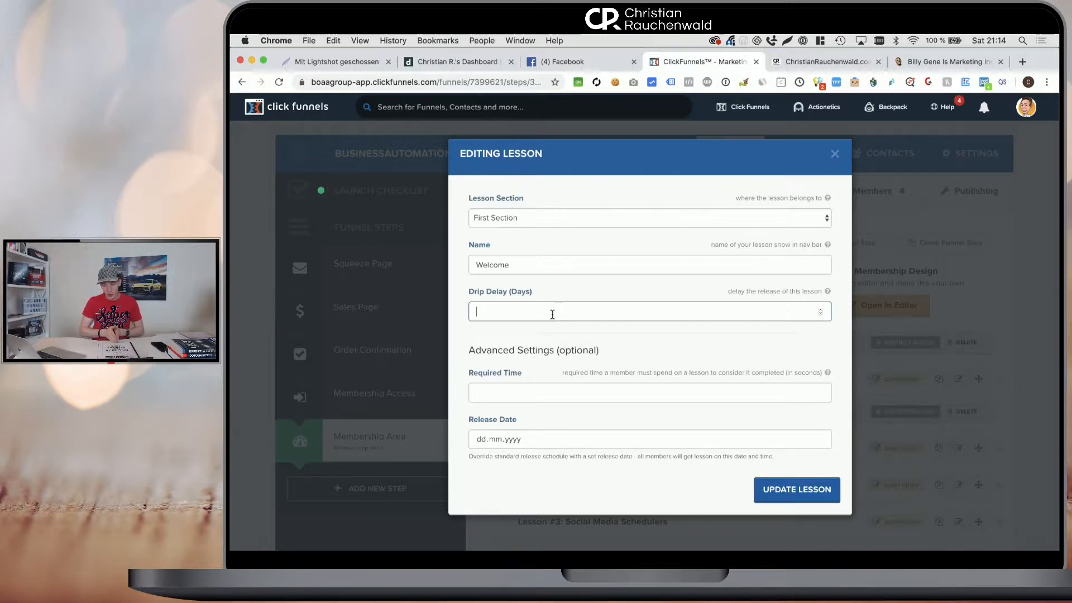
Enter a 3-day drip delay, then check the Required Time and Release Date fields.
type("3")
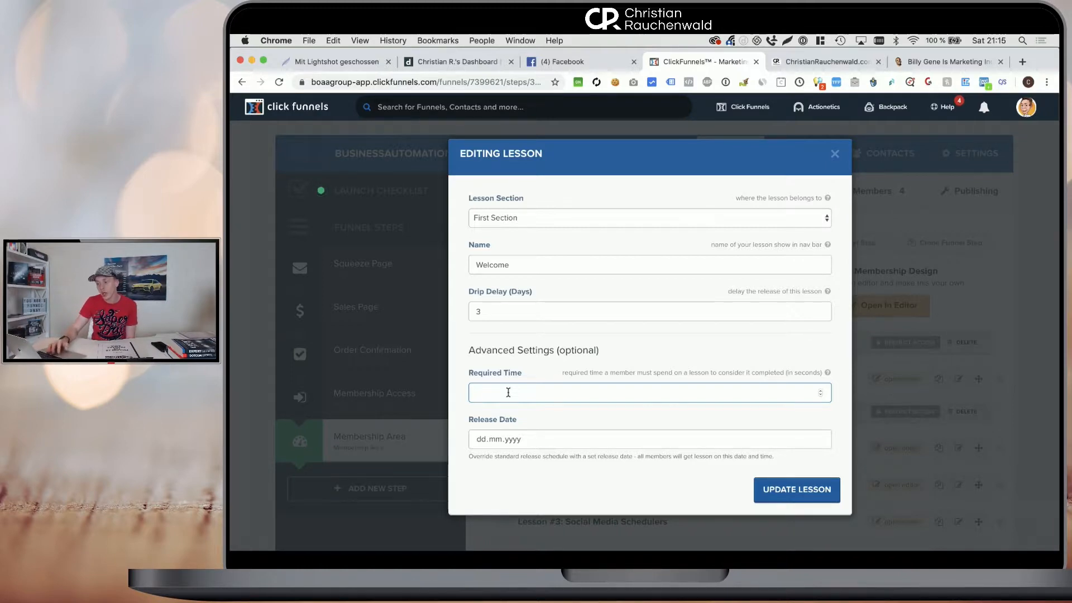
left_click(540, 438)
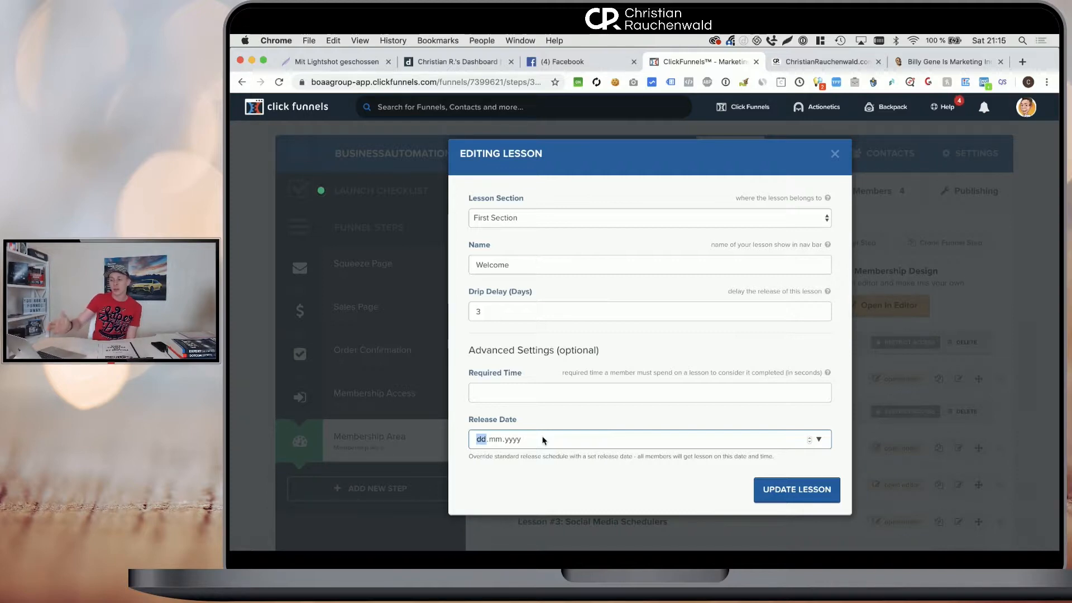
left_click(822, 106)
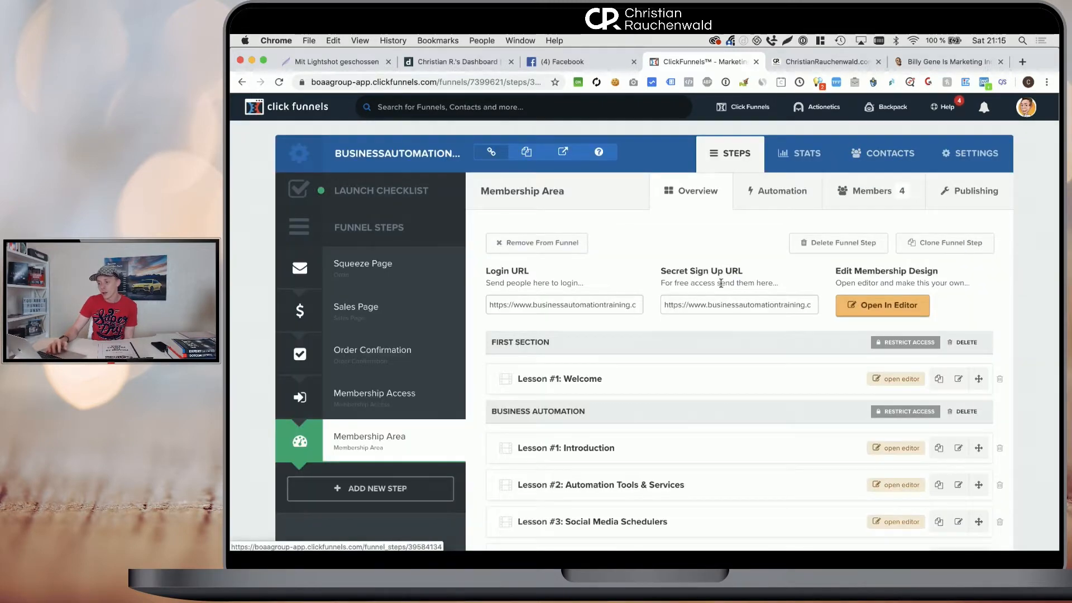
left_click(1026, 106)
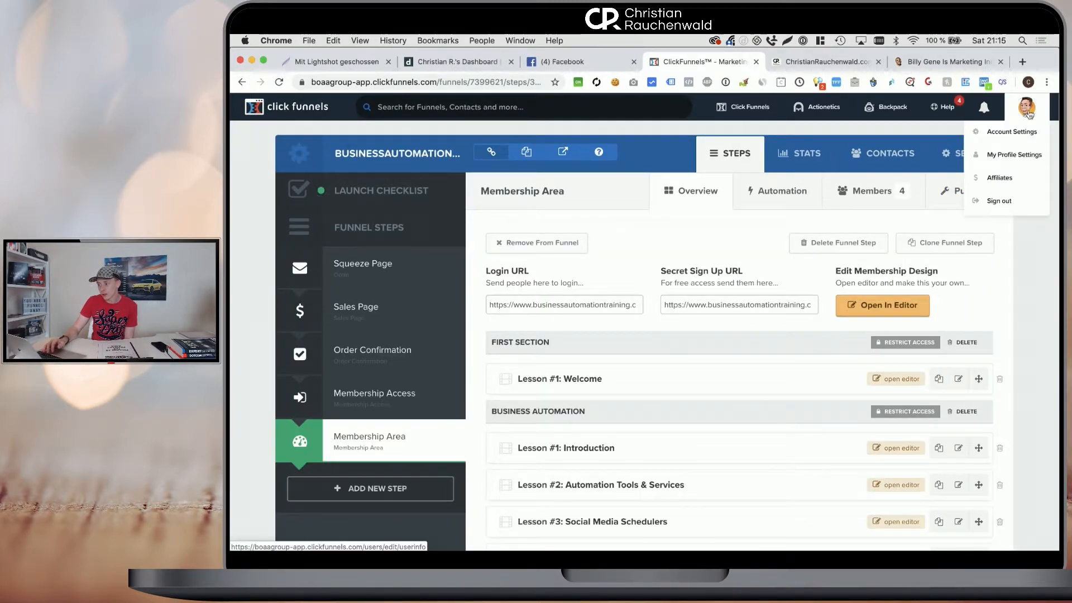
left_click(655, 262)
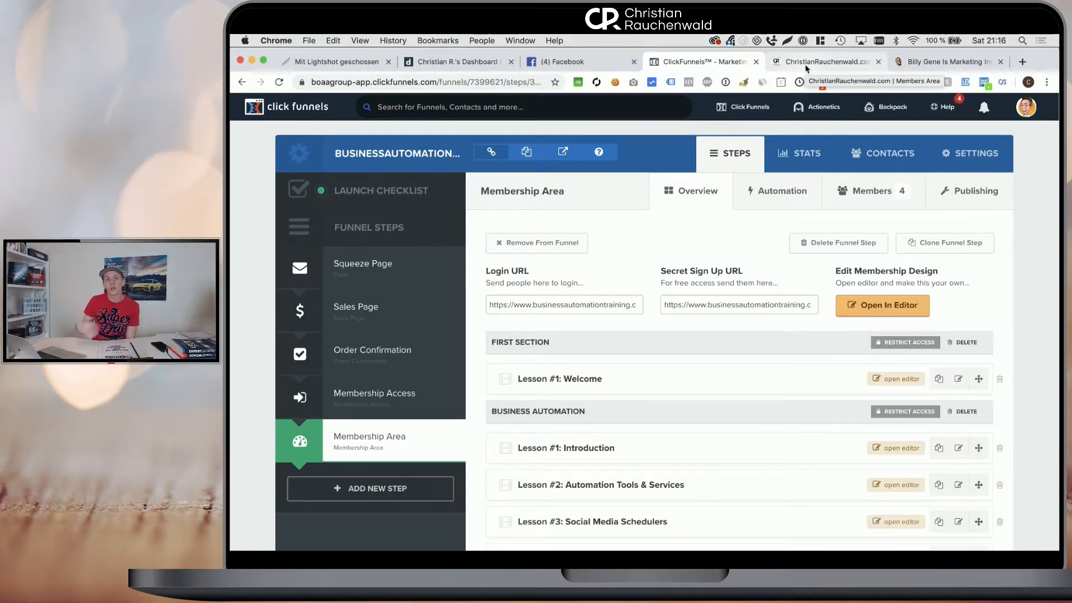
scroll("down", 3)
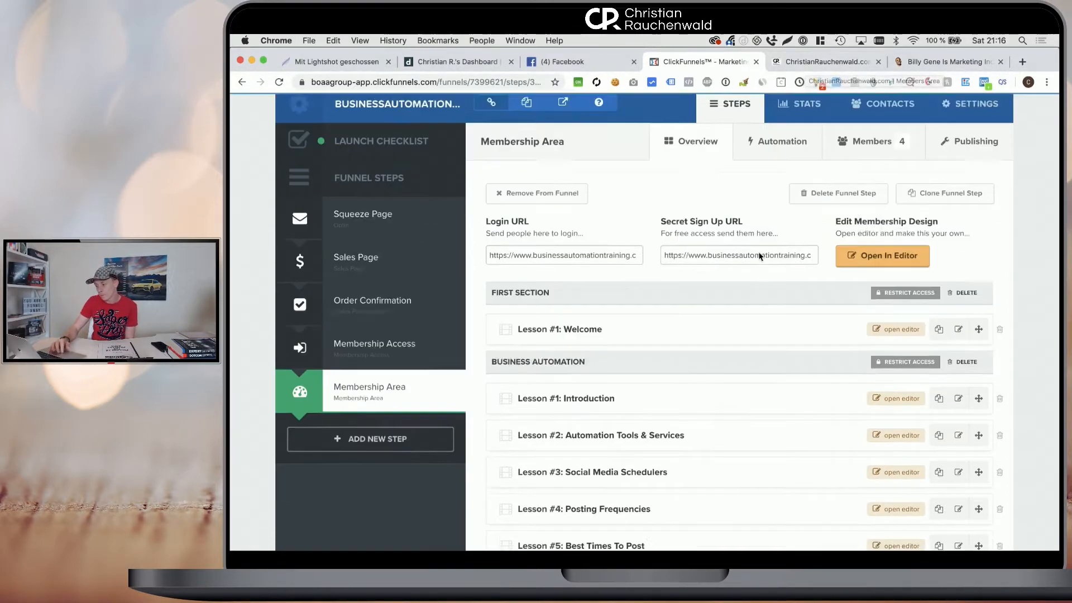
scroll("down", 3)
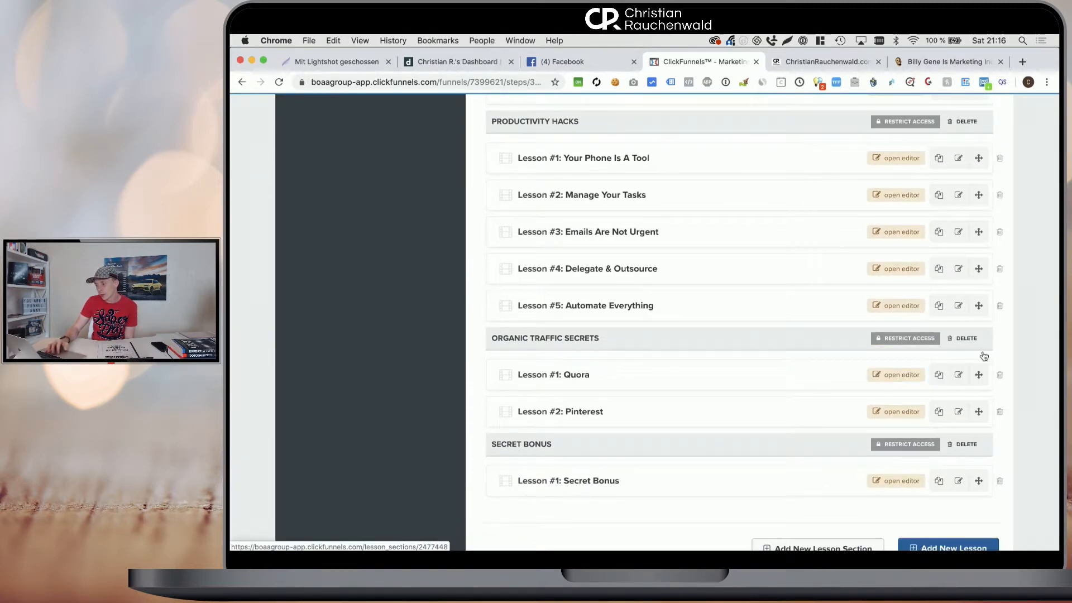
scroll("up", 3)
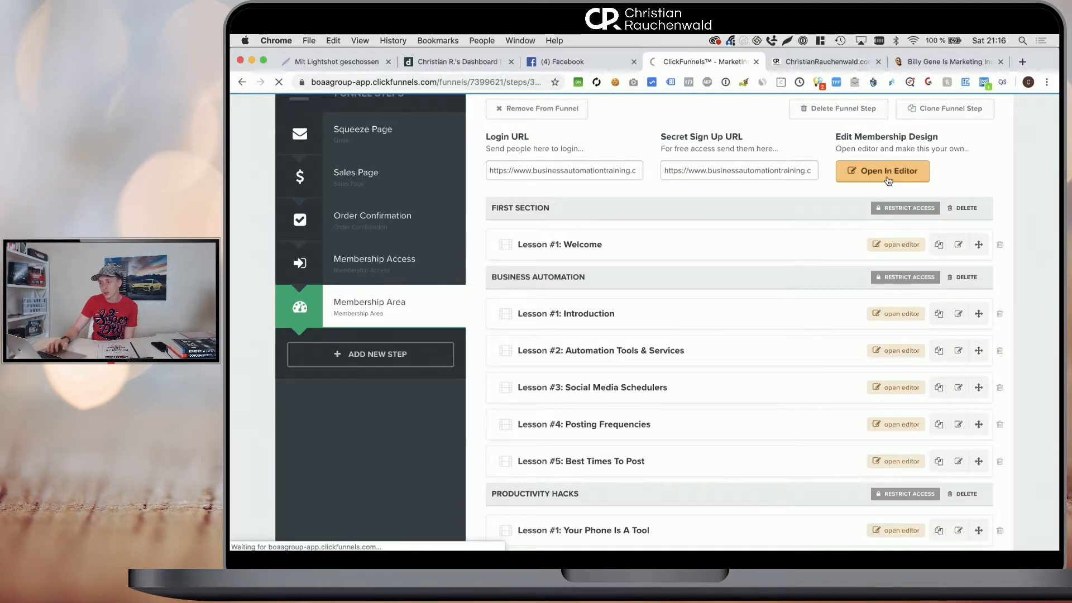
left_click(882, 171)
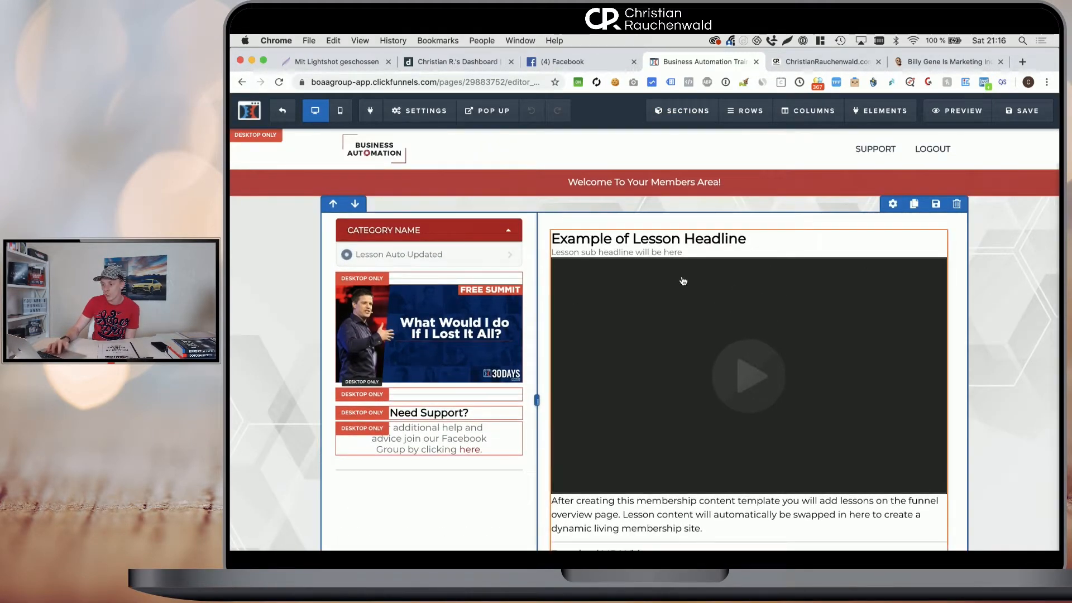
mouse_move(673, 333)
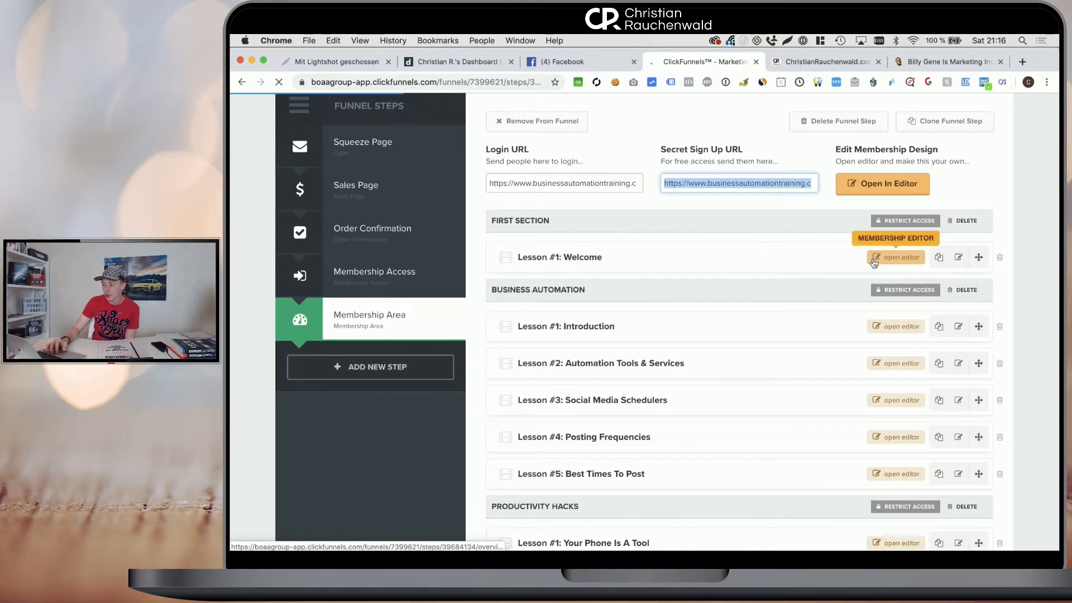
Open the editor for Lesson #3: Social Media Schedulers.
left_click(895, 257)
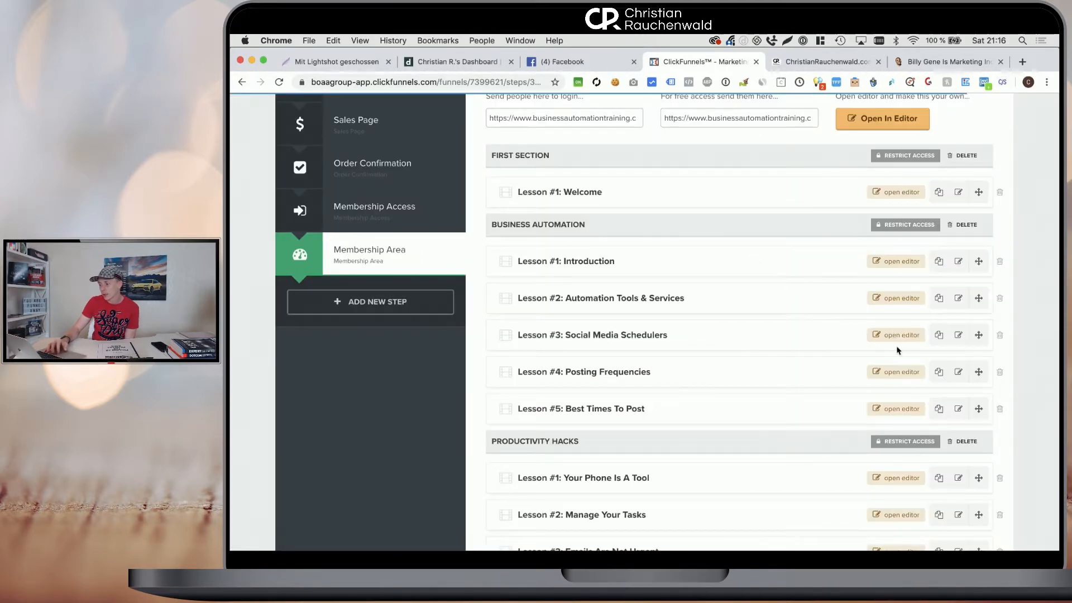
mouse_move(896, 335)
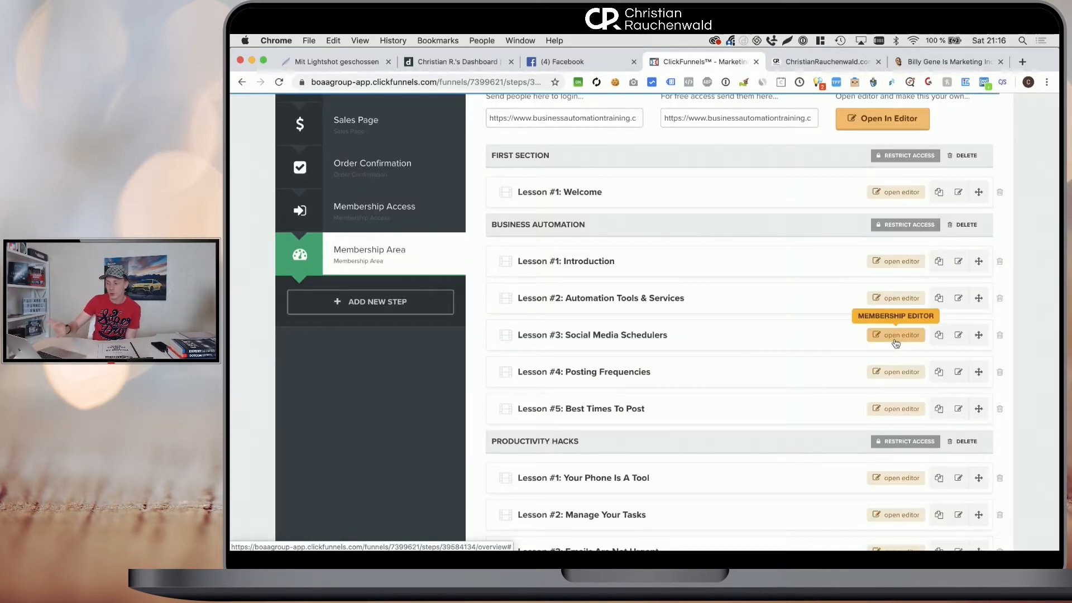
left_click(895, 335)
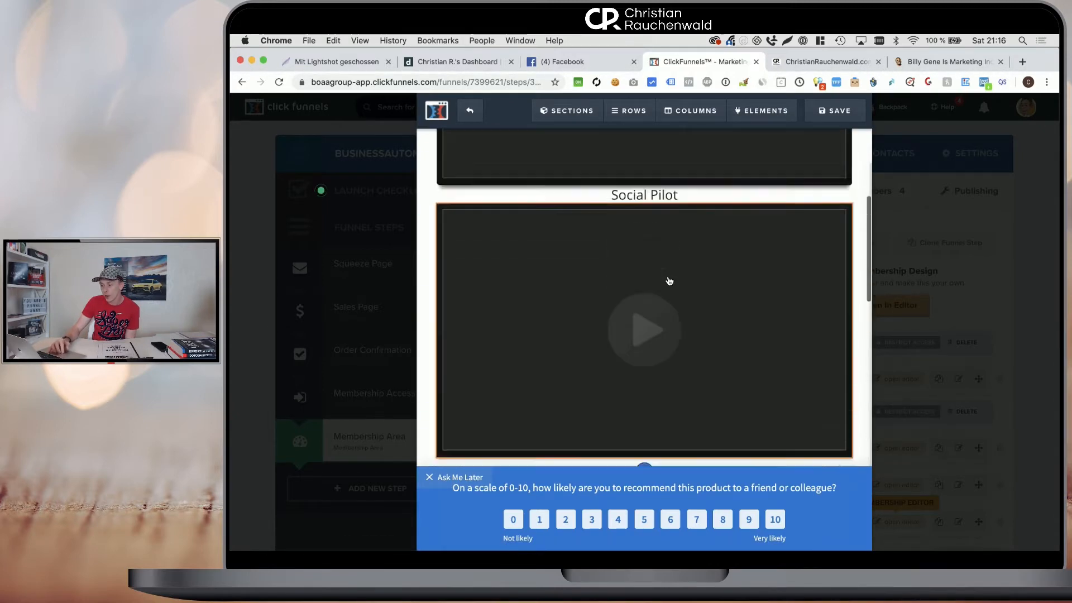
Scroll through the lesson's videos and scheduling-tools comparison chart.
scroll("down", 3)
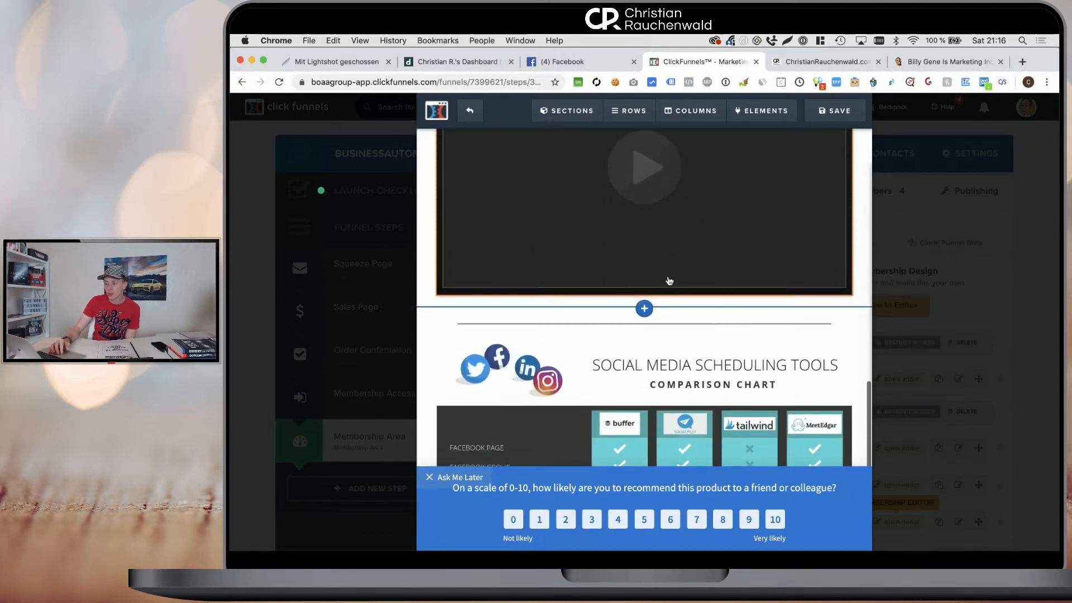
scroll("up", 3)
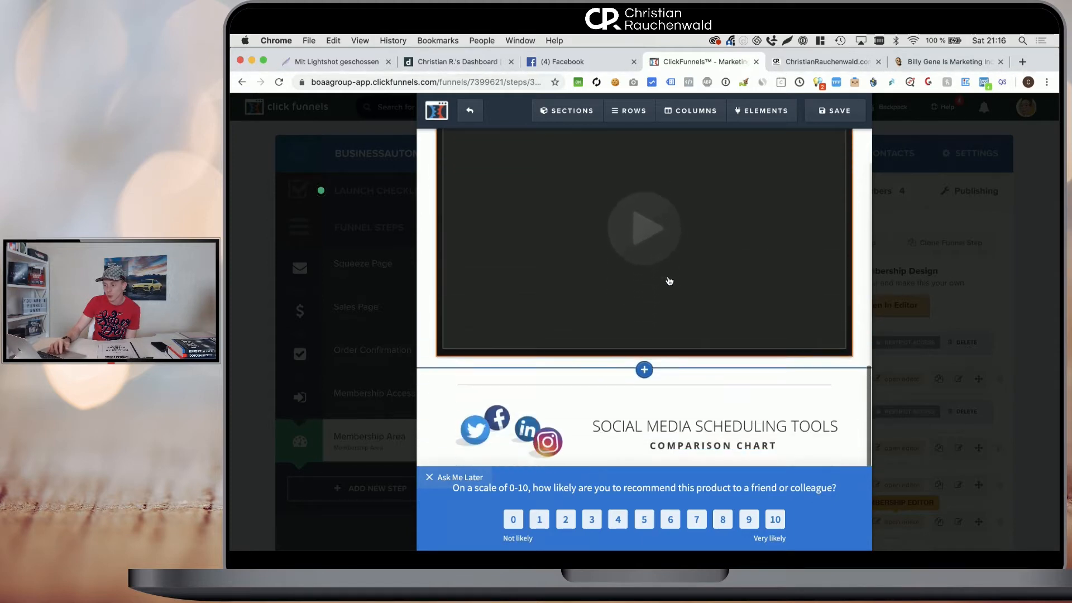
scroll("down", 3)
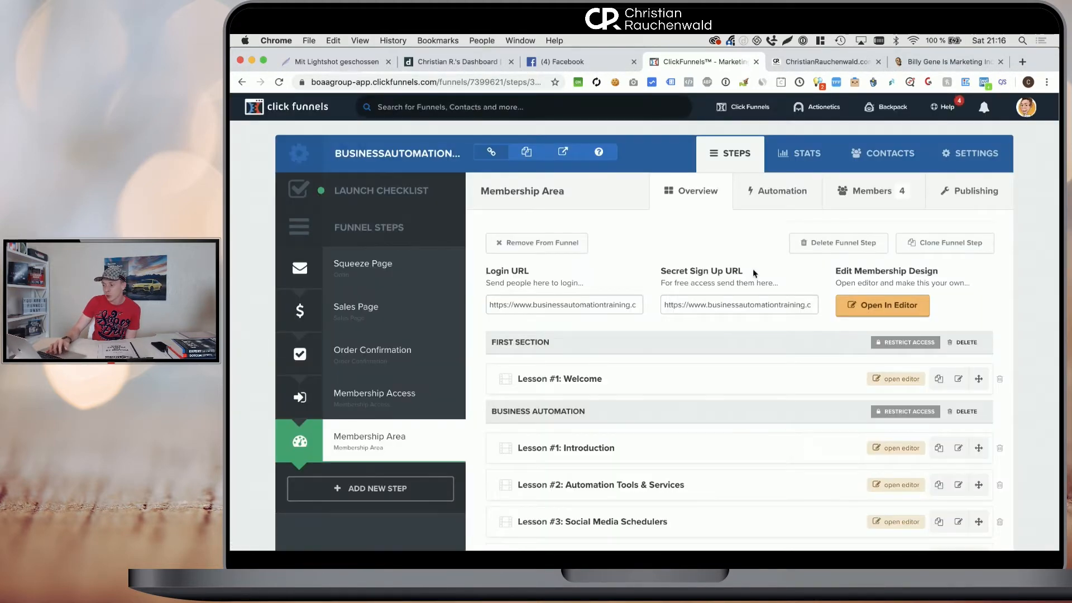
mouse_move(801, 410)
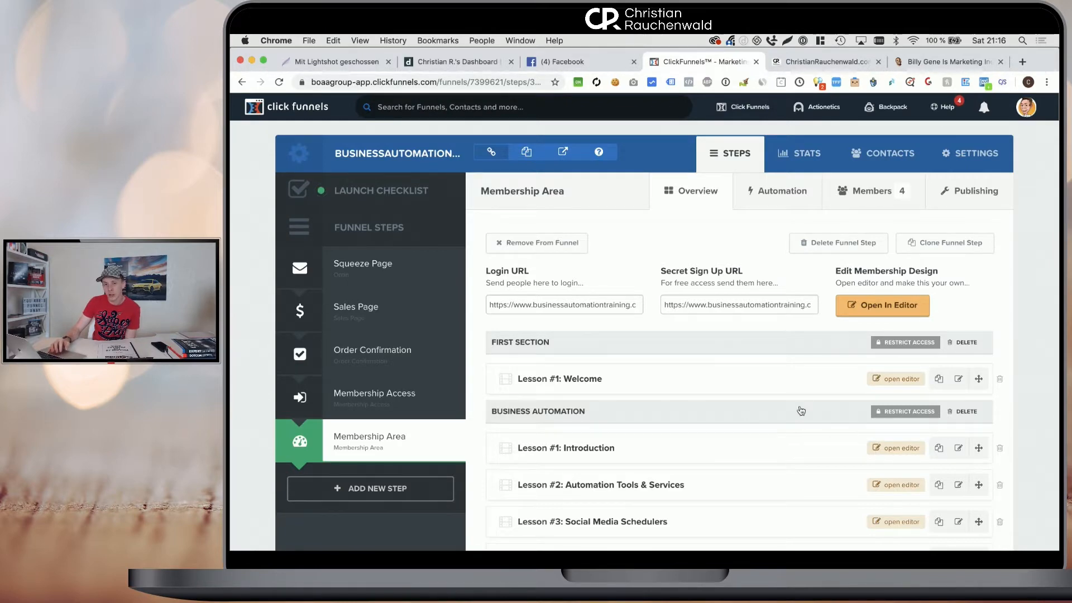